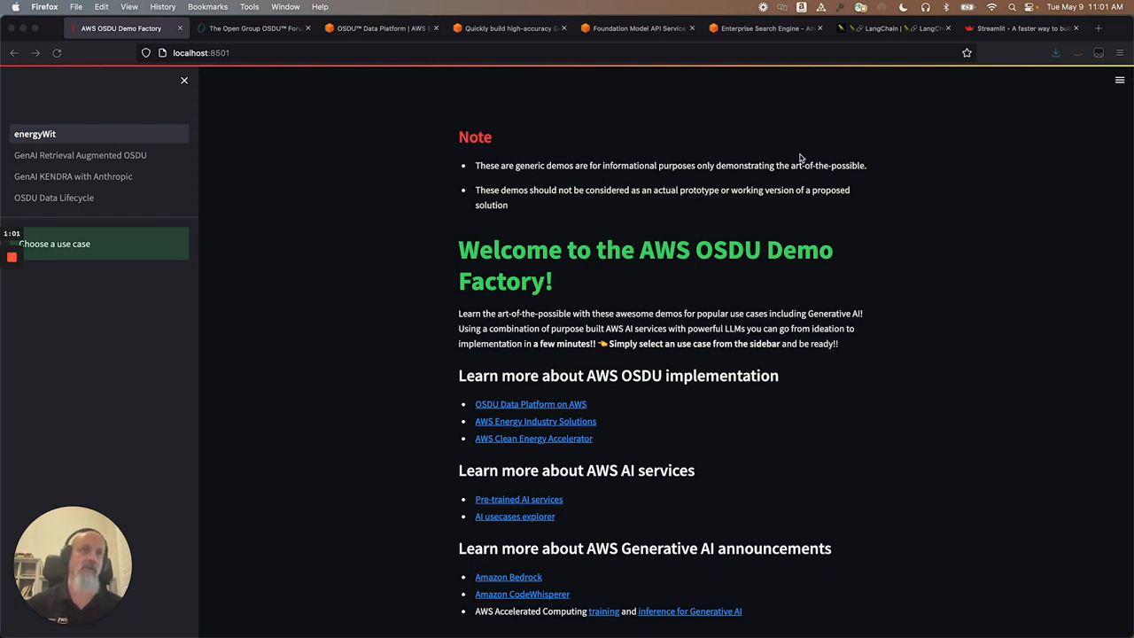
mouse_move(685, 201)
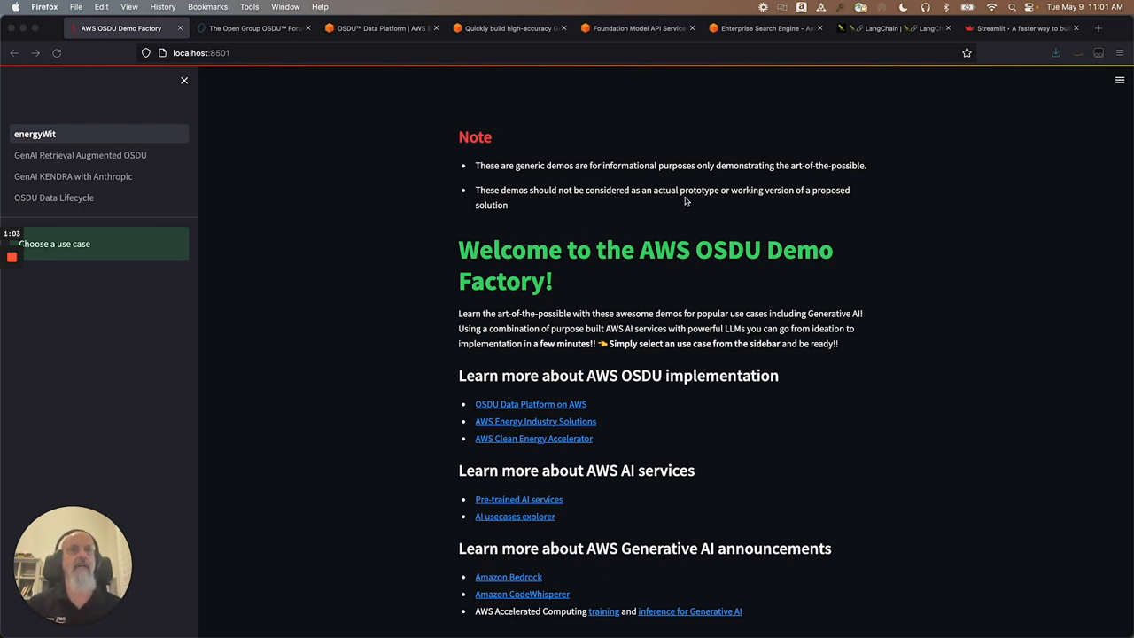
mouse_move(545, 222)
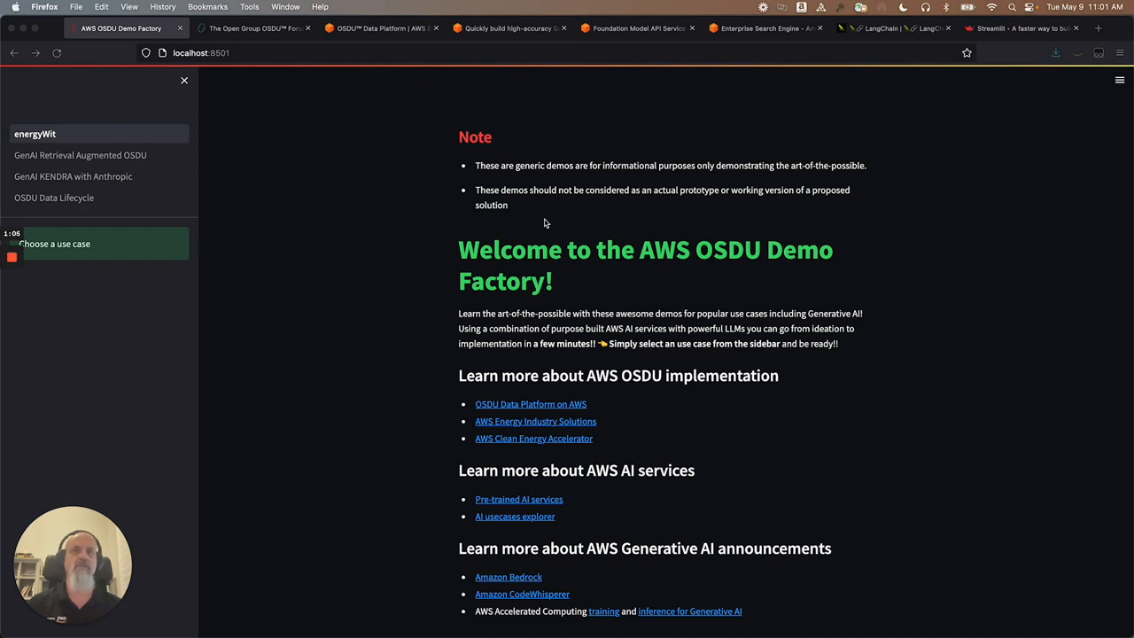
mouse_move(257, 28)
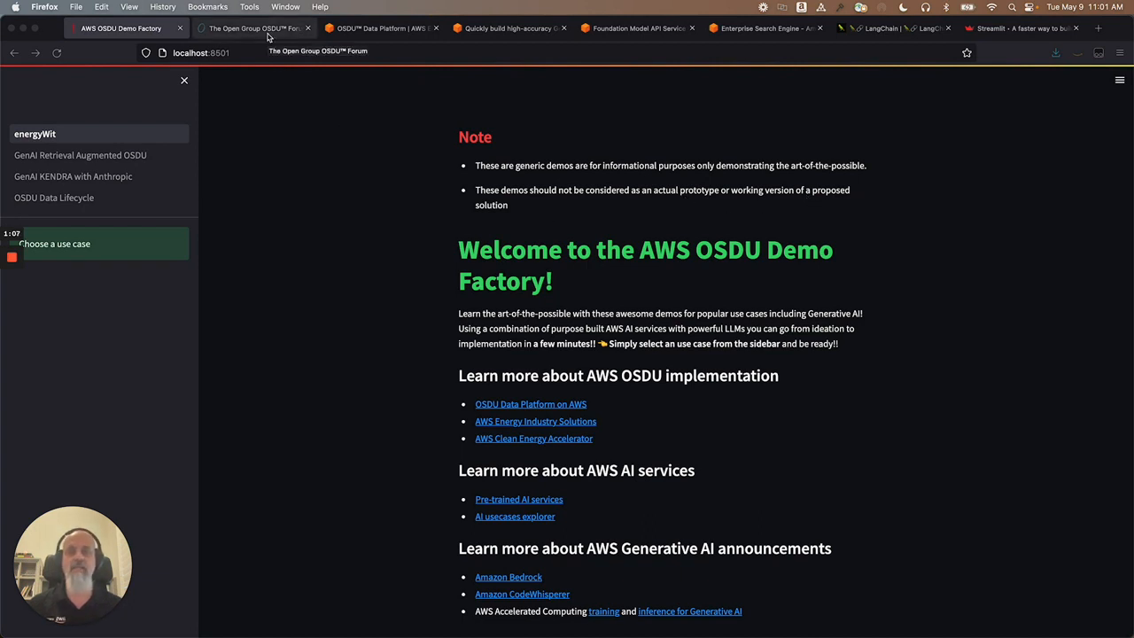
Step: Switch to the OSDU Forum tab showing the osduforum.org home page
left_click(254, 27)
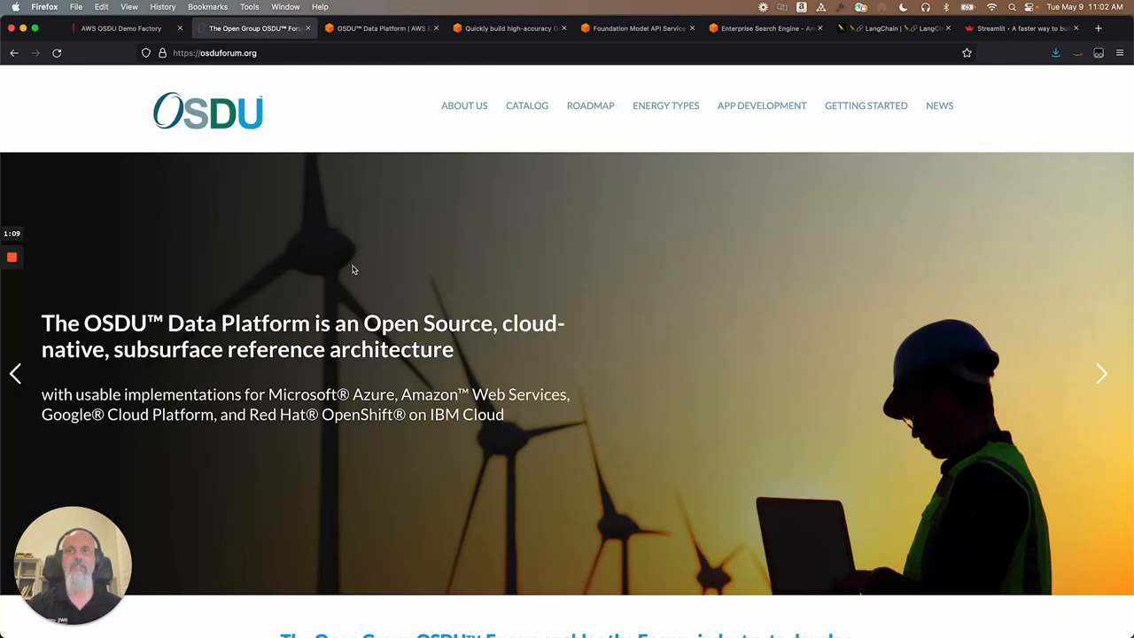
mouse_move(325, 253)
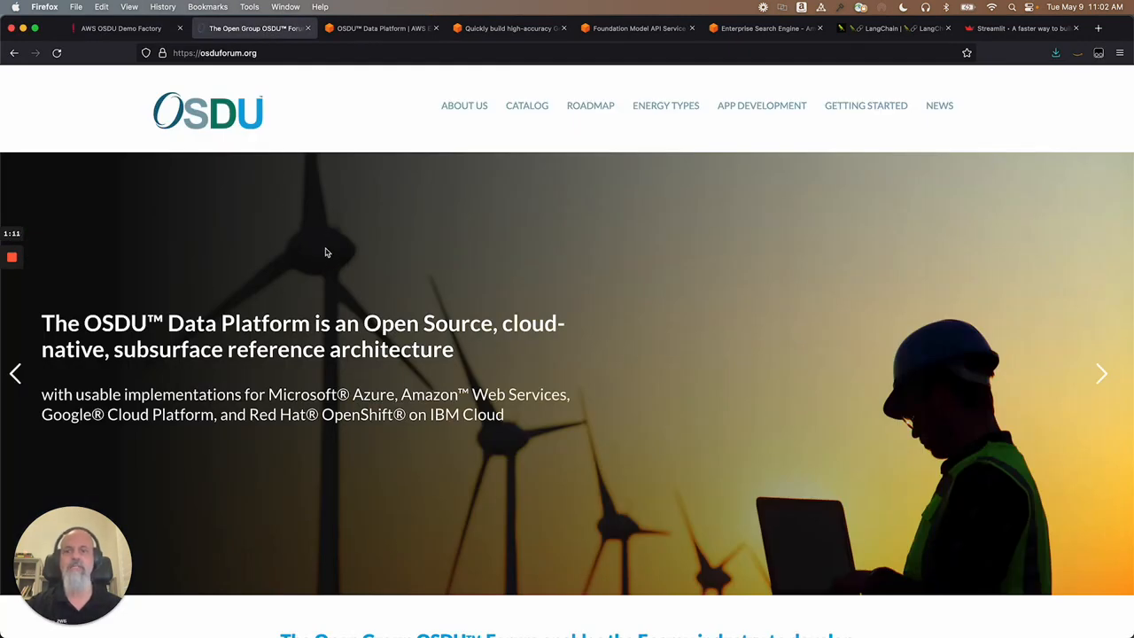
mouse_move(228, 147)
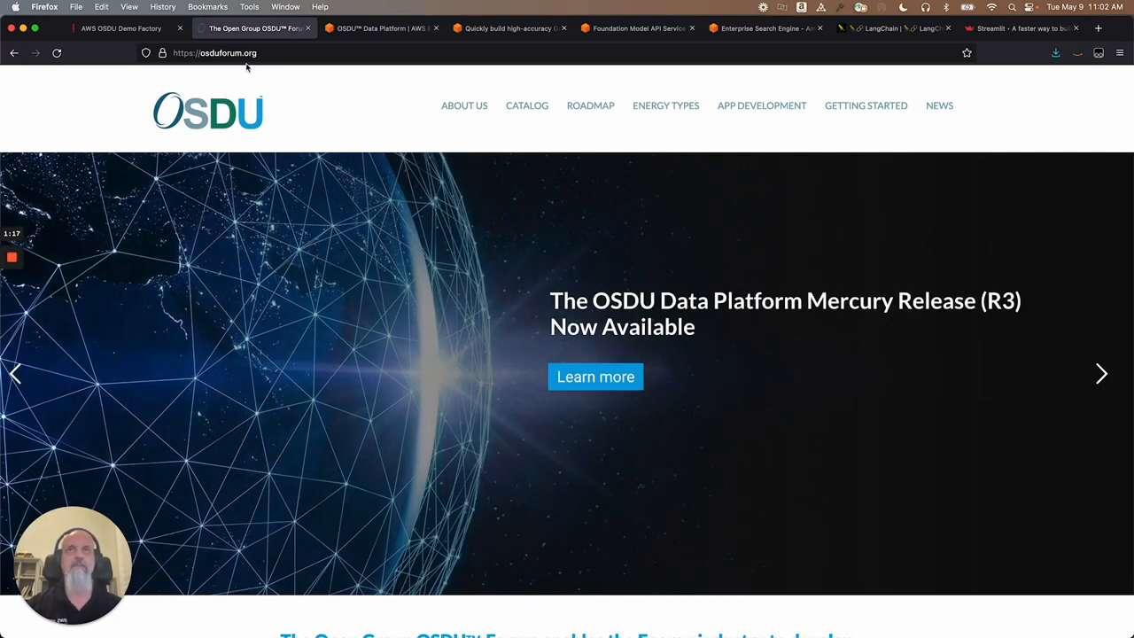
Step: Switch to the 'OSDU Data Platform | AWS' tab
left_click(381, 28)
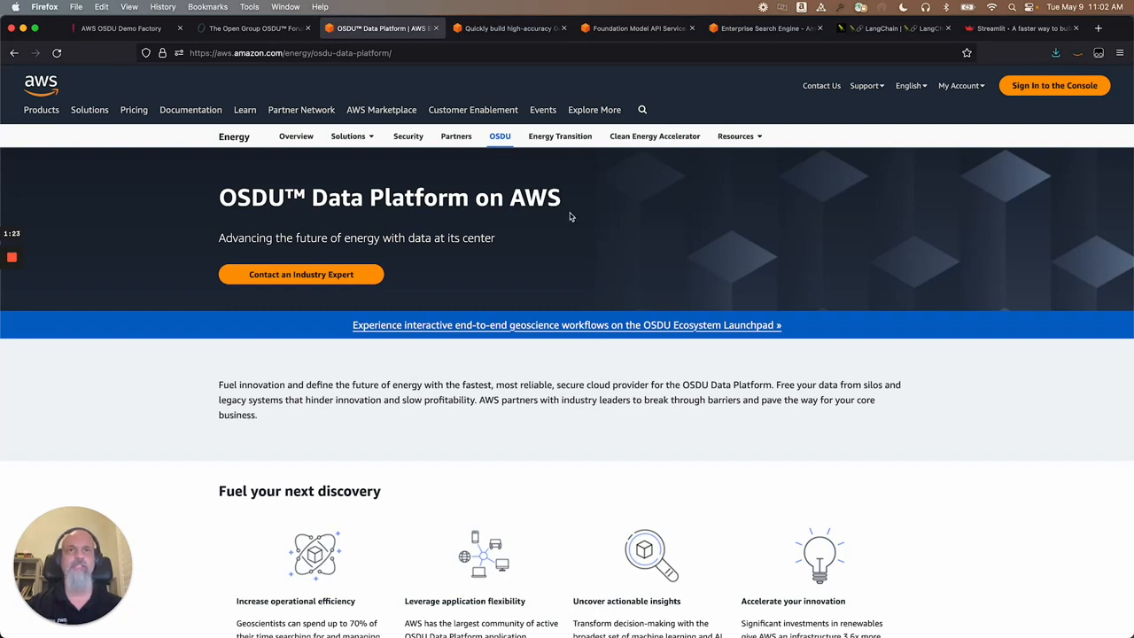
mouse_move(483, 222)
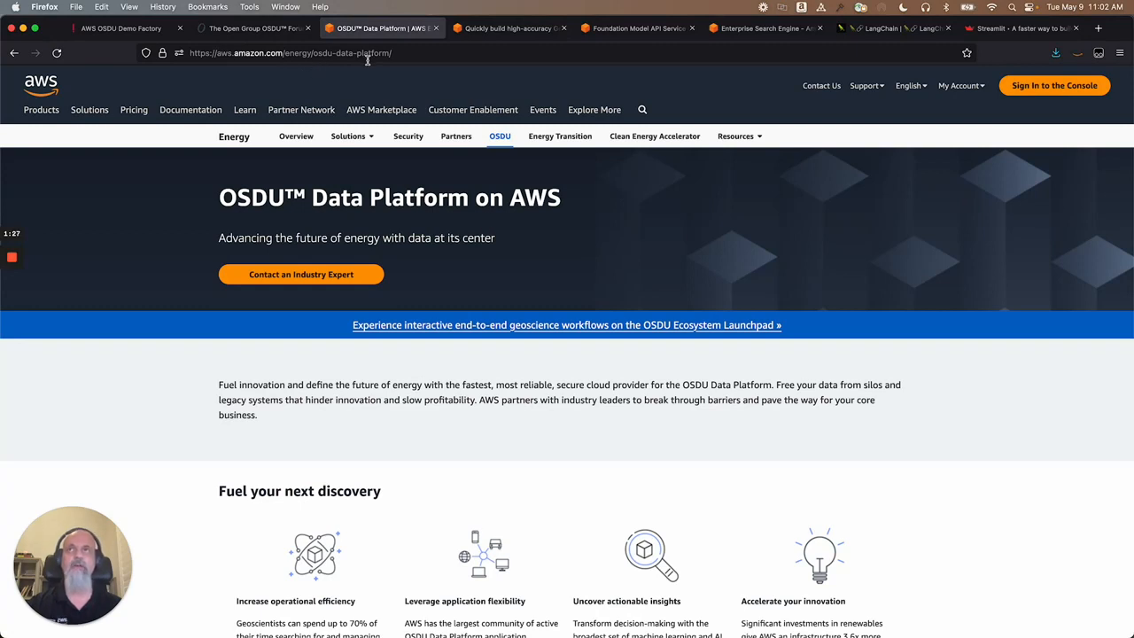
mouse_move(121, 28)
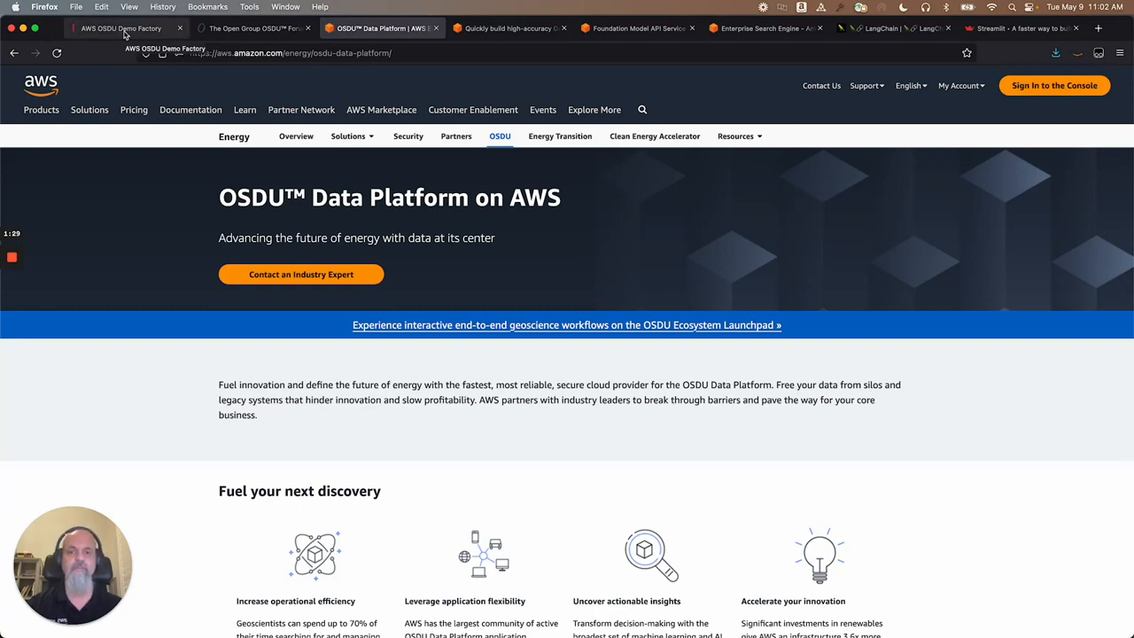
Step: In the GenAI KENDRA with Anthropic chat demo, ask 'what is osdu'
left_click(120, 28)
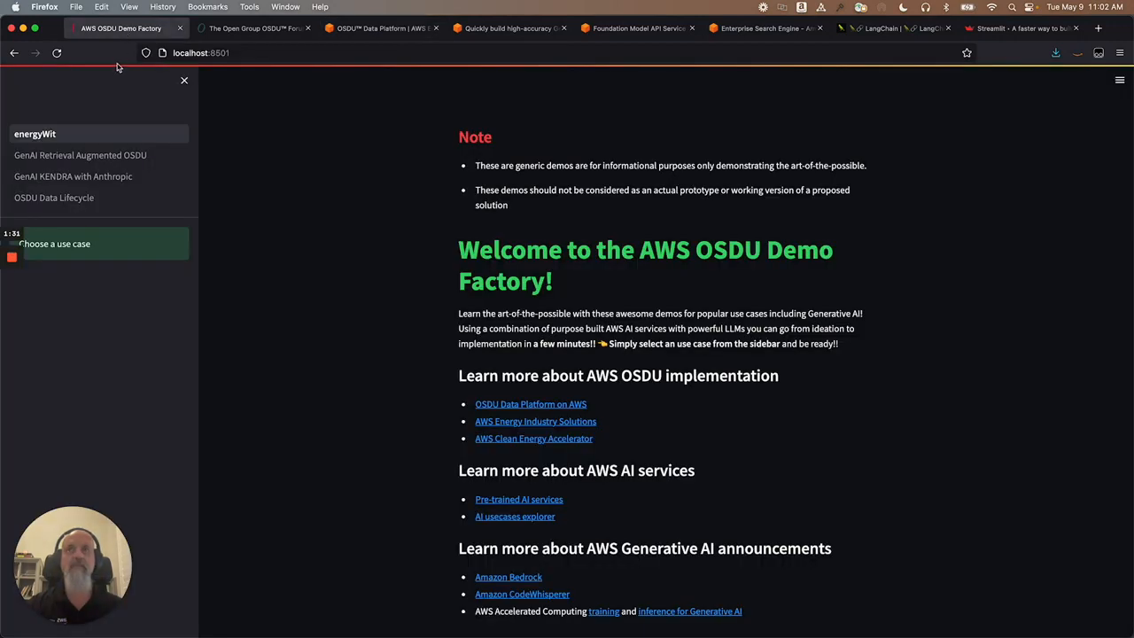
left_click(73, 177)
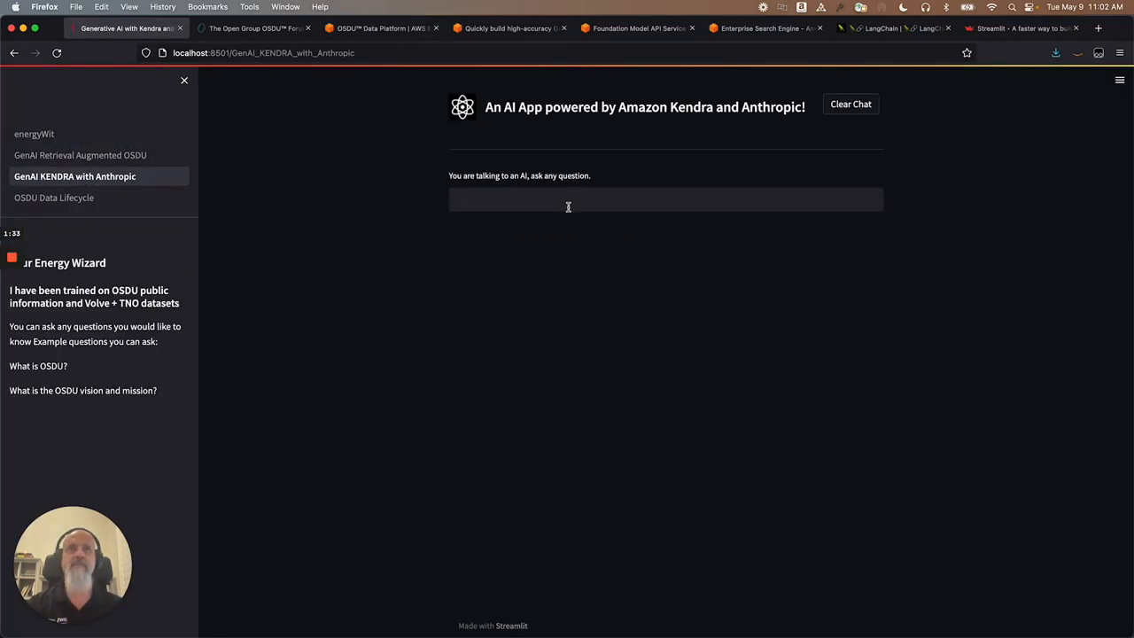
mouse_move(647, 148)
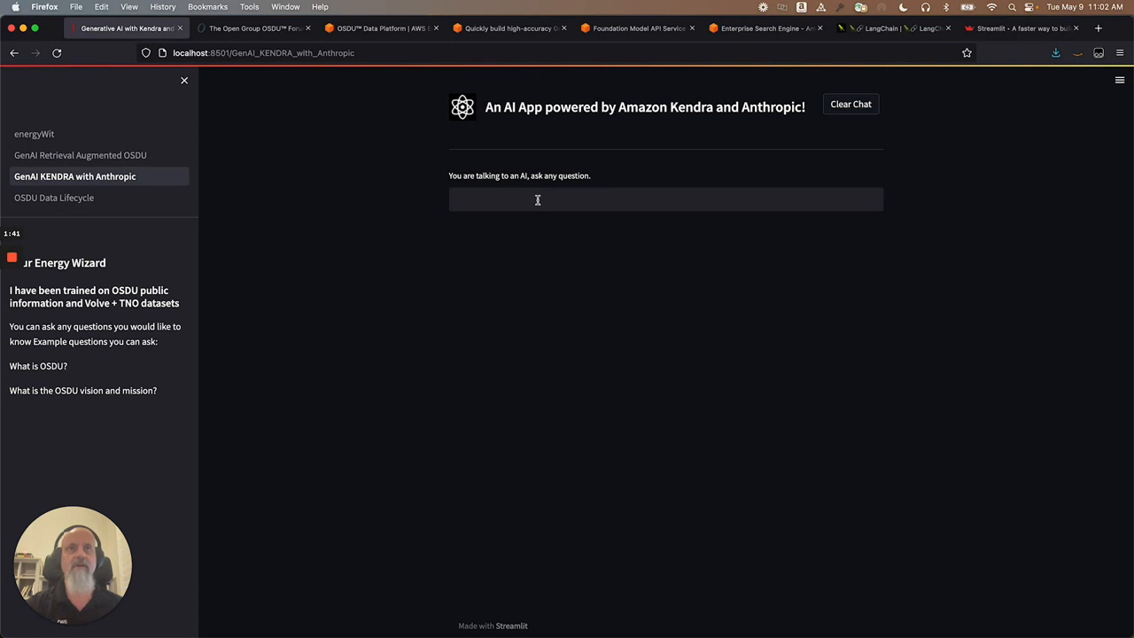
left_click(537, 199)
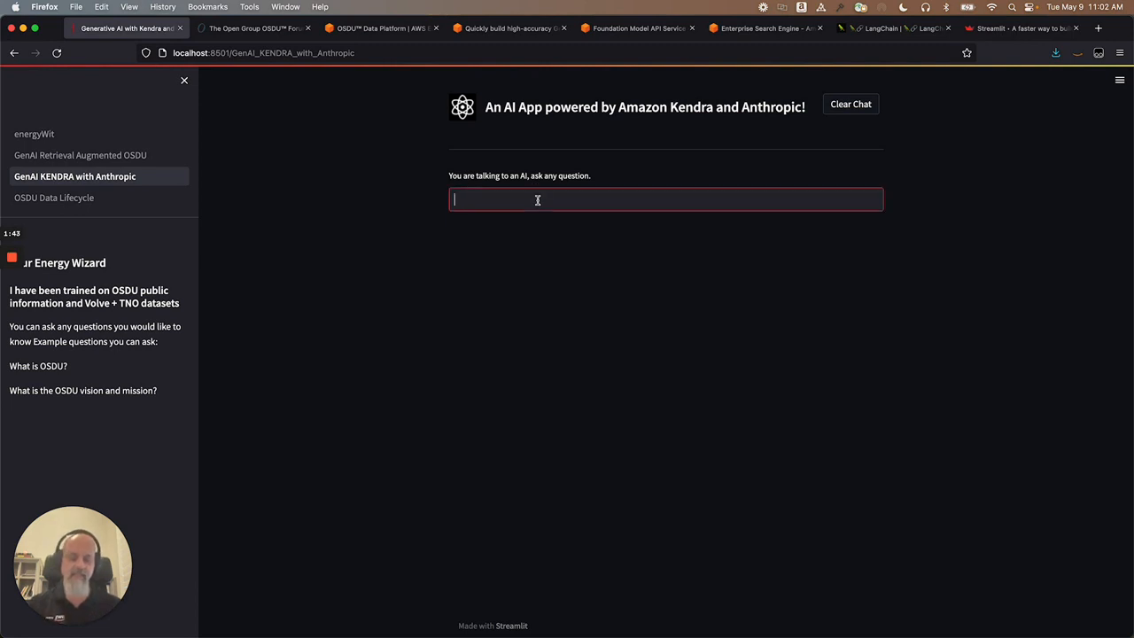
type("what is osdu")
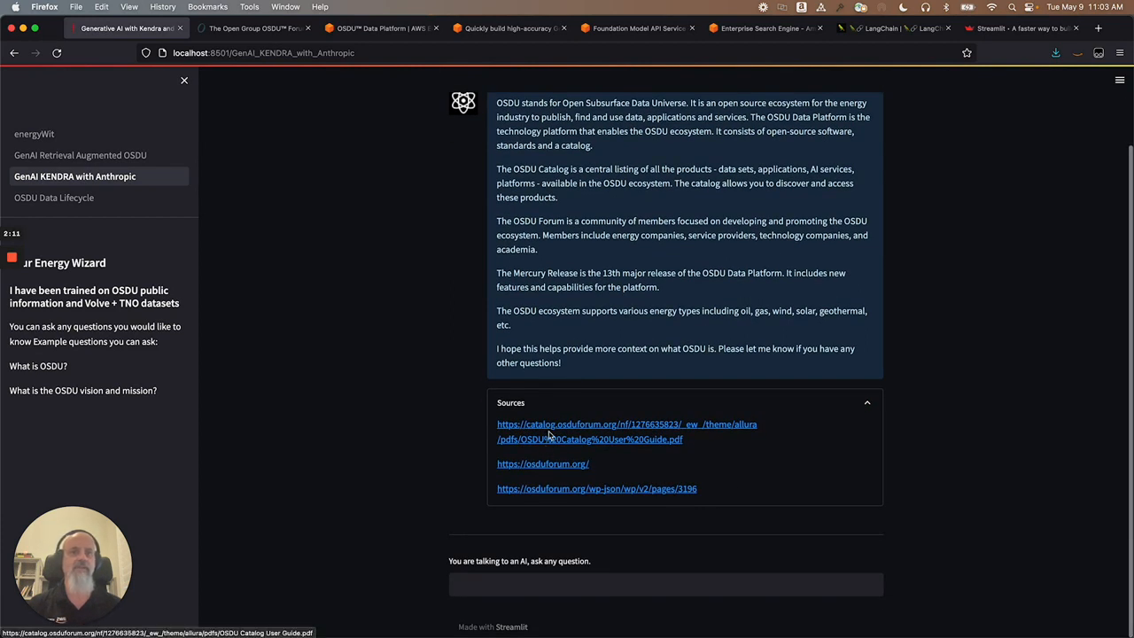
Step: Ask the follow-up 'what is its vision' and expand its three cited sources
left_click(665, 584)
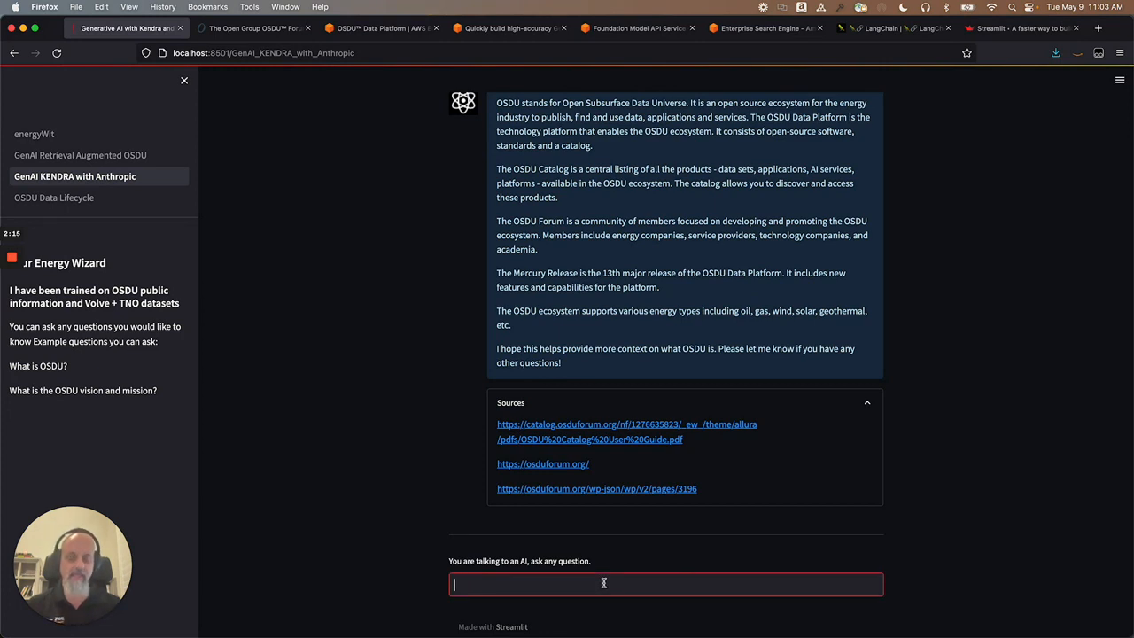
type("what is its vision")
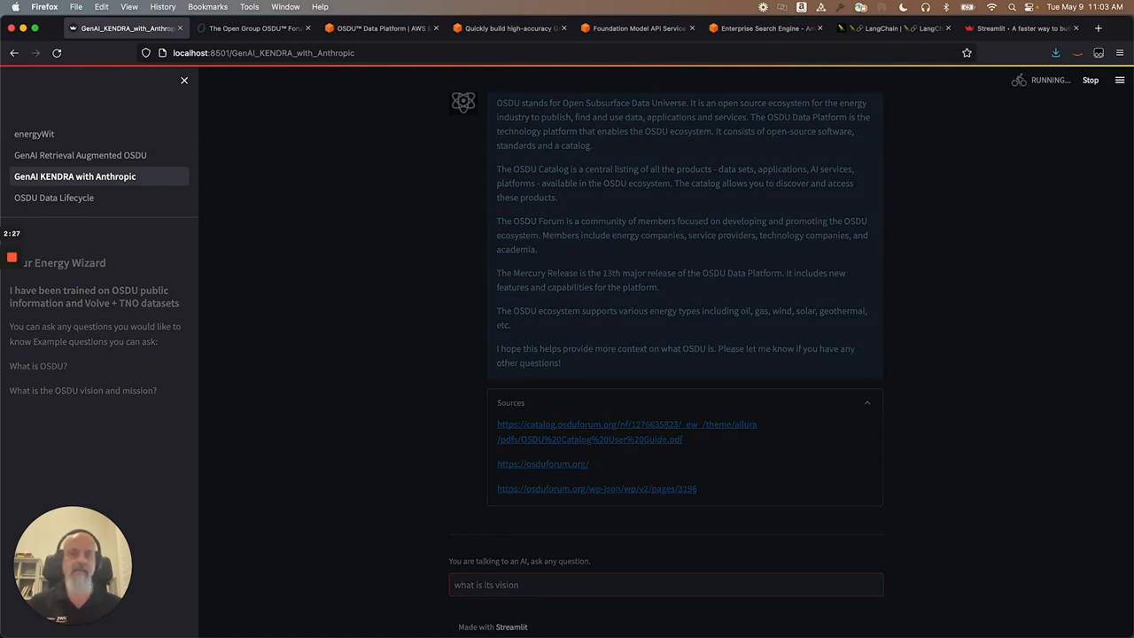
key("Return")
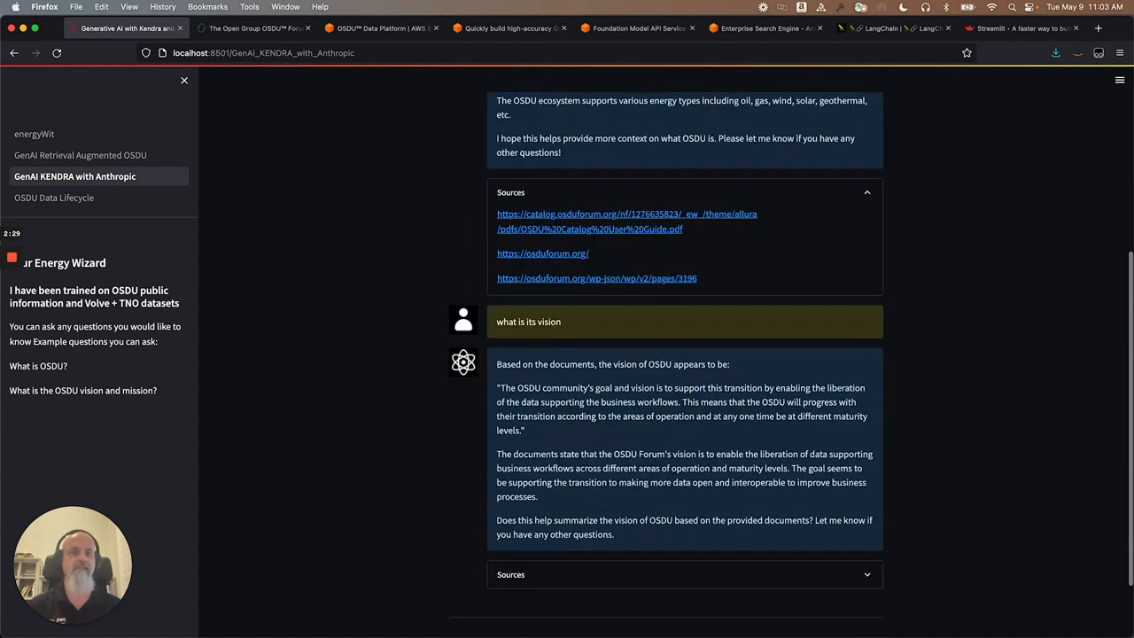
scroll("down", 3)
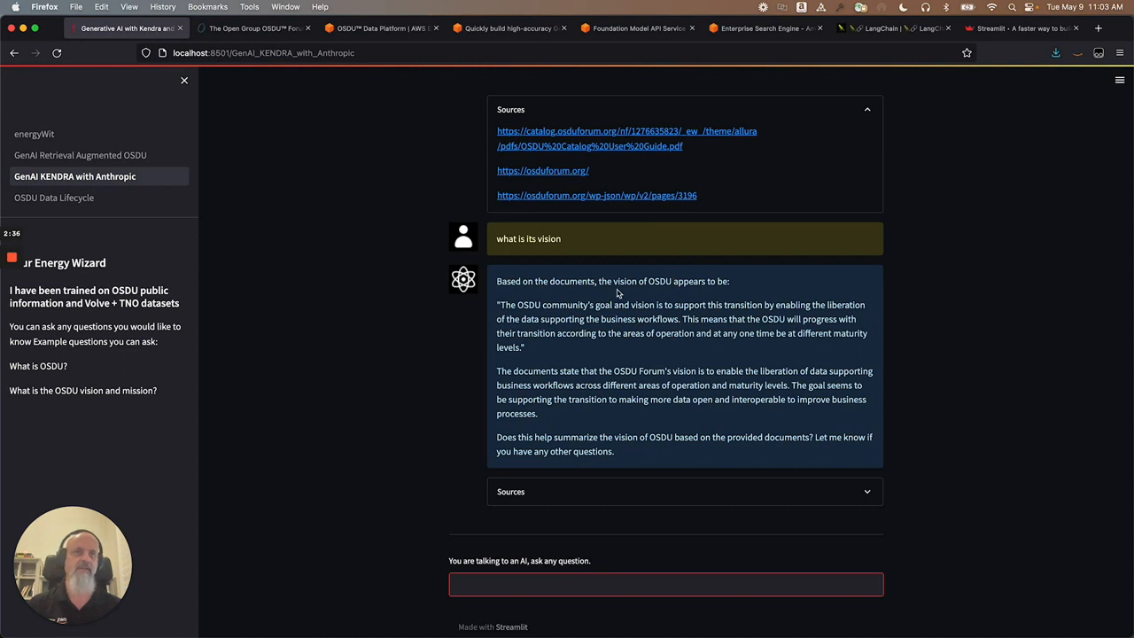
left_click(665, 584)
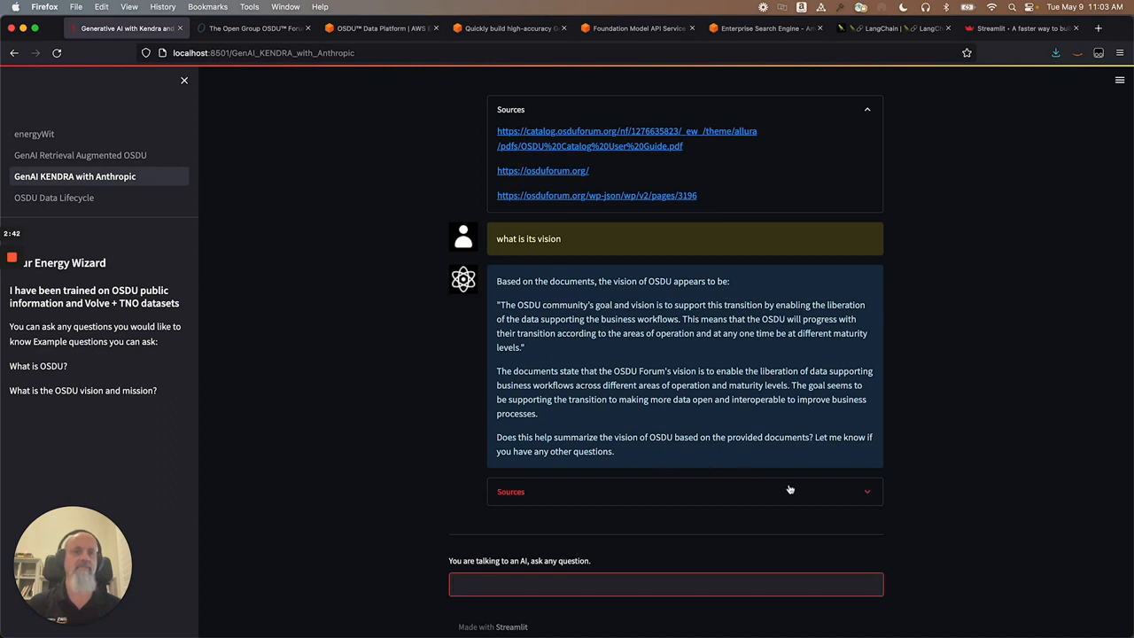
mouse_move(831, 494)
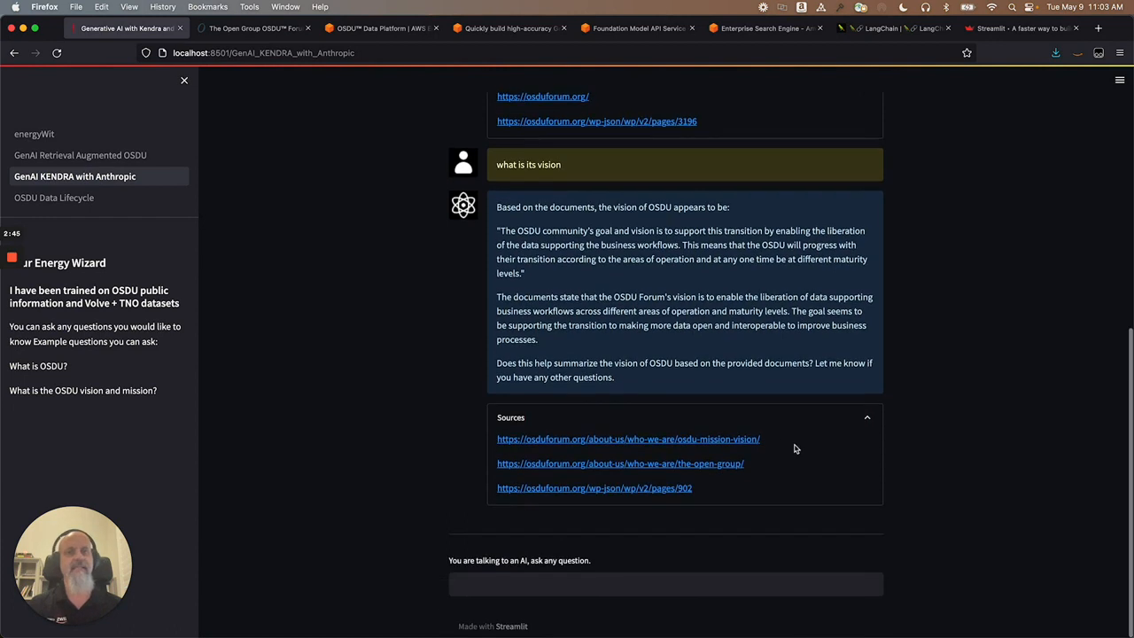
left_click(664, 583)
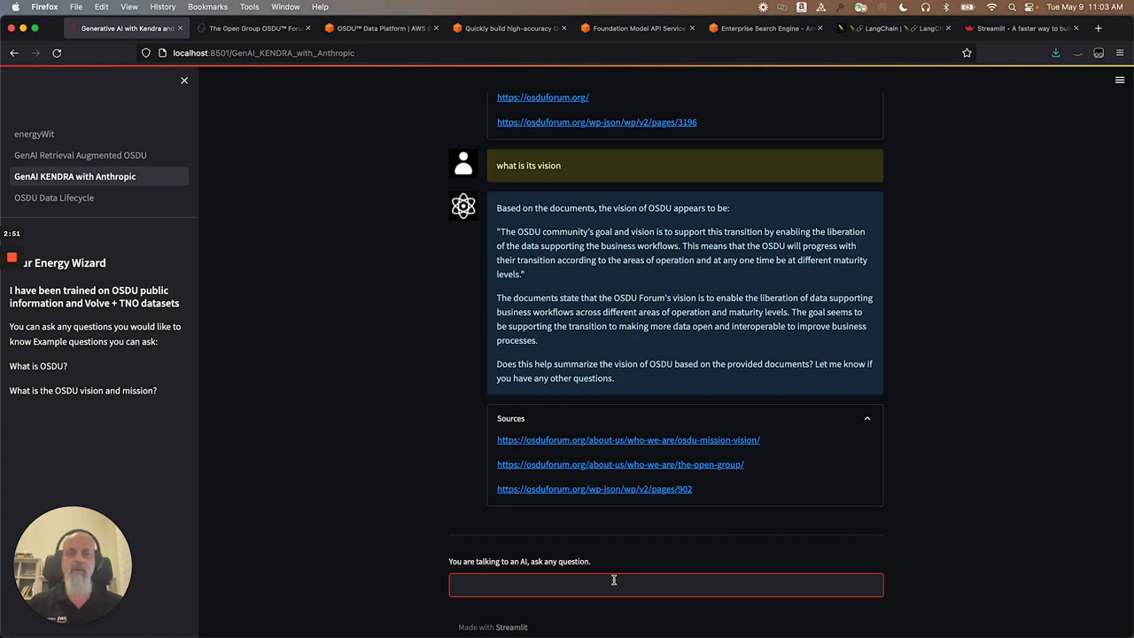
Step: Ask 'what is the permian basin' and review the three cited Permian PDF sources
left_click(614, 584)
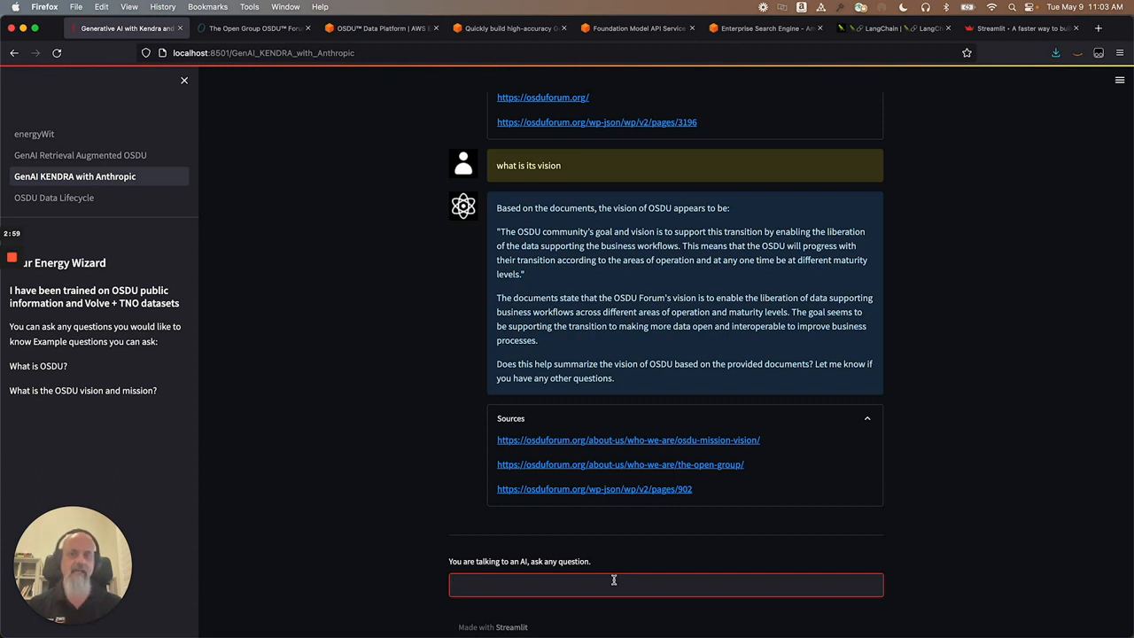
type("what i")
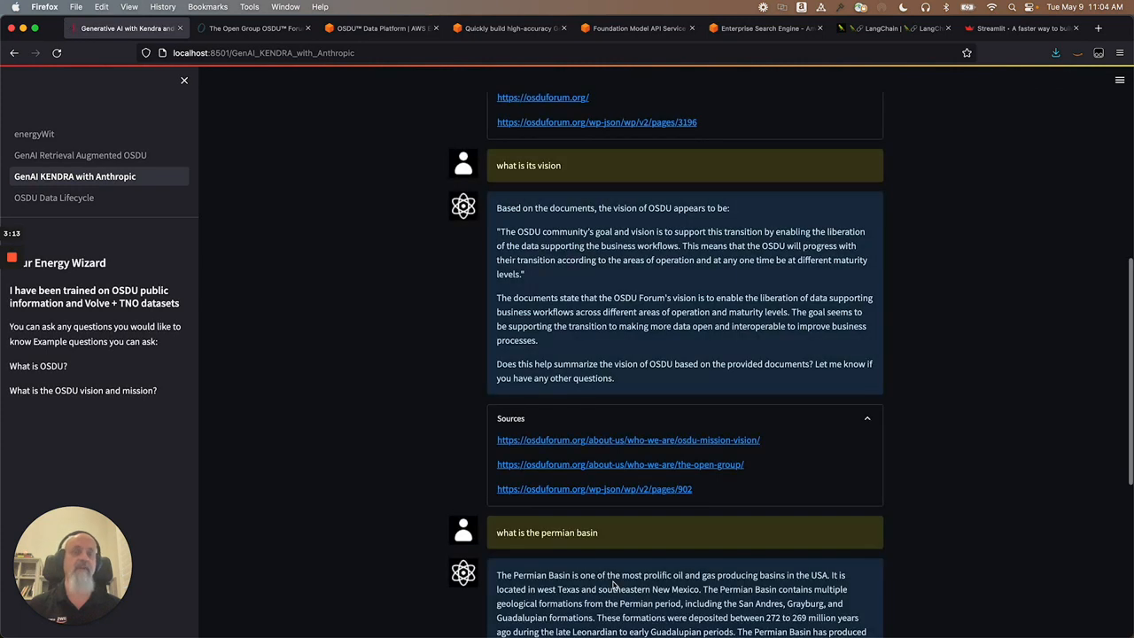
scroll("down", 3)
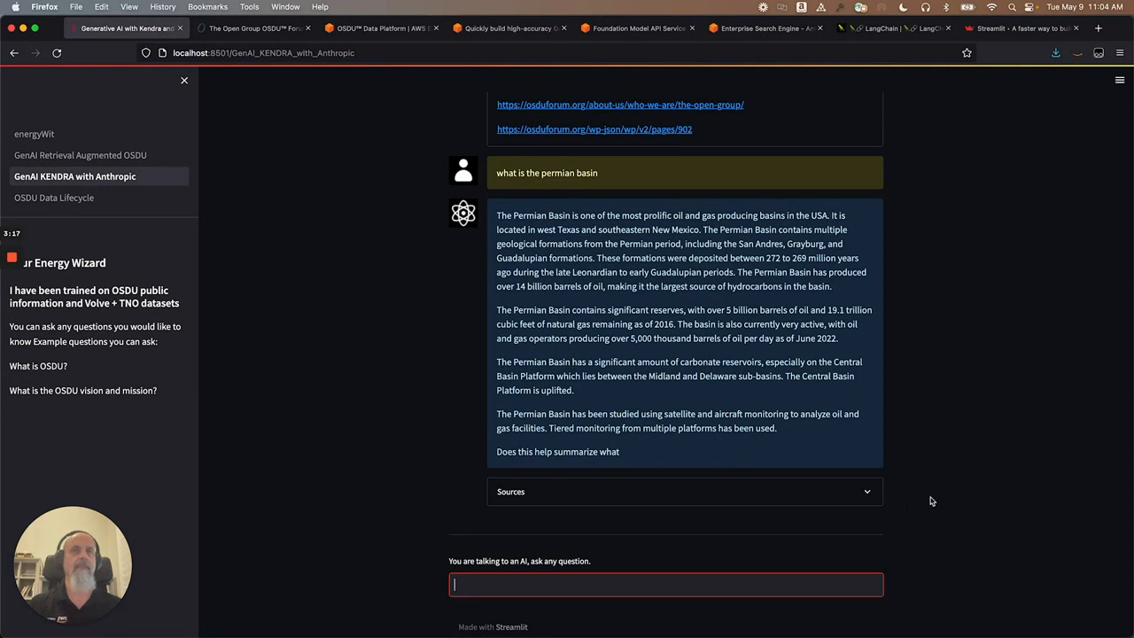
mouse_move(600, 223)
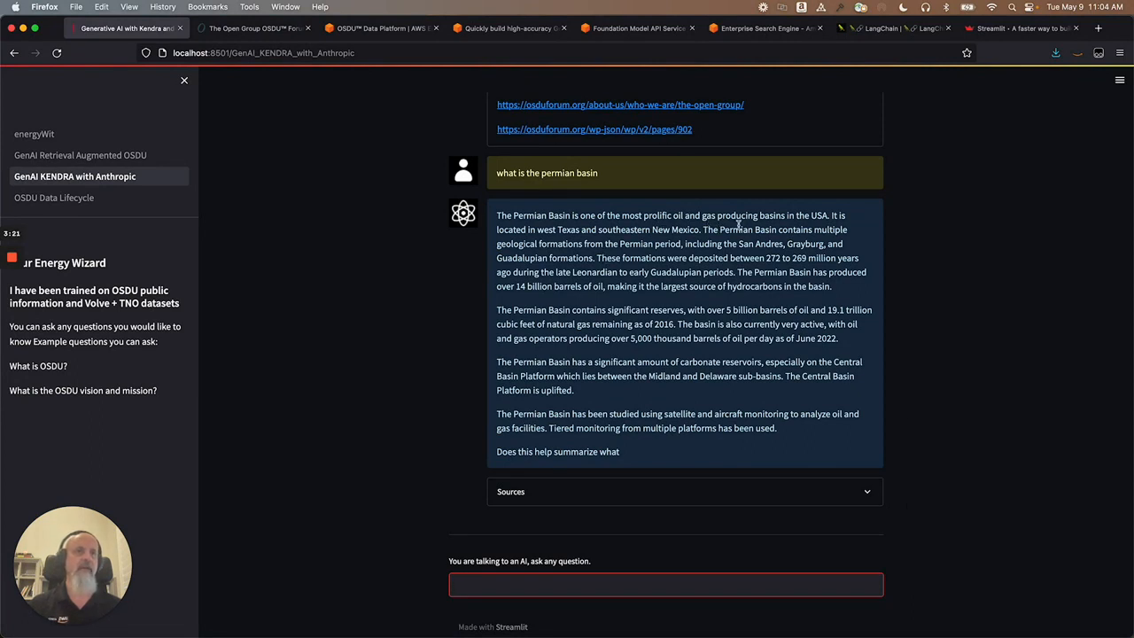
mouse_move(602, 346)
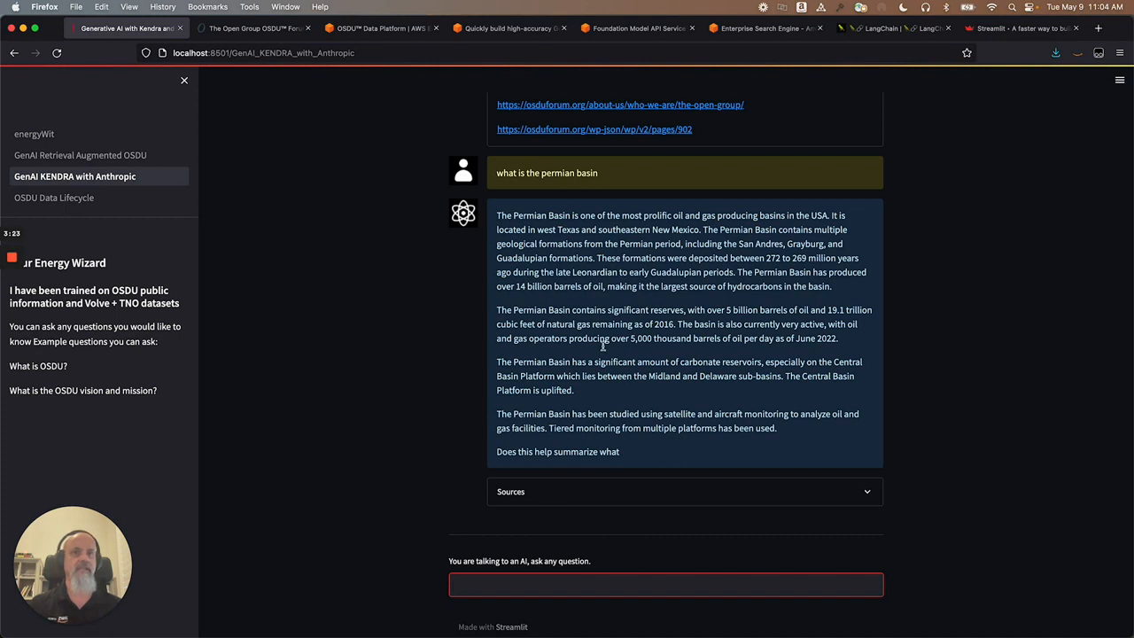
left_click(685, 491)
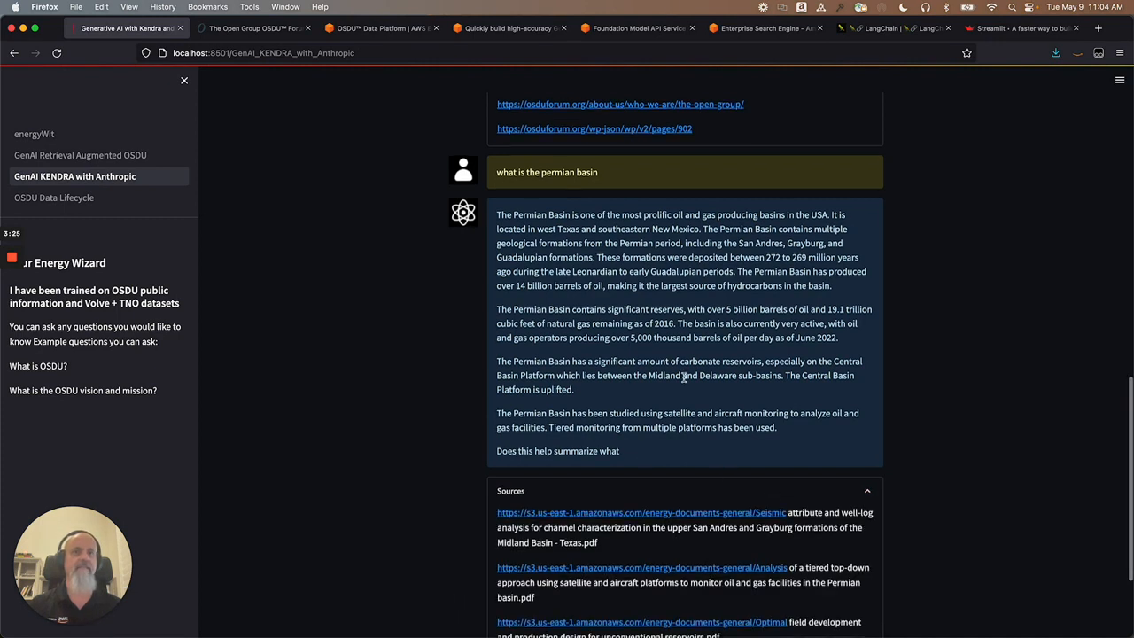
scroll("down", 3)
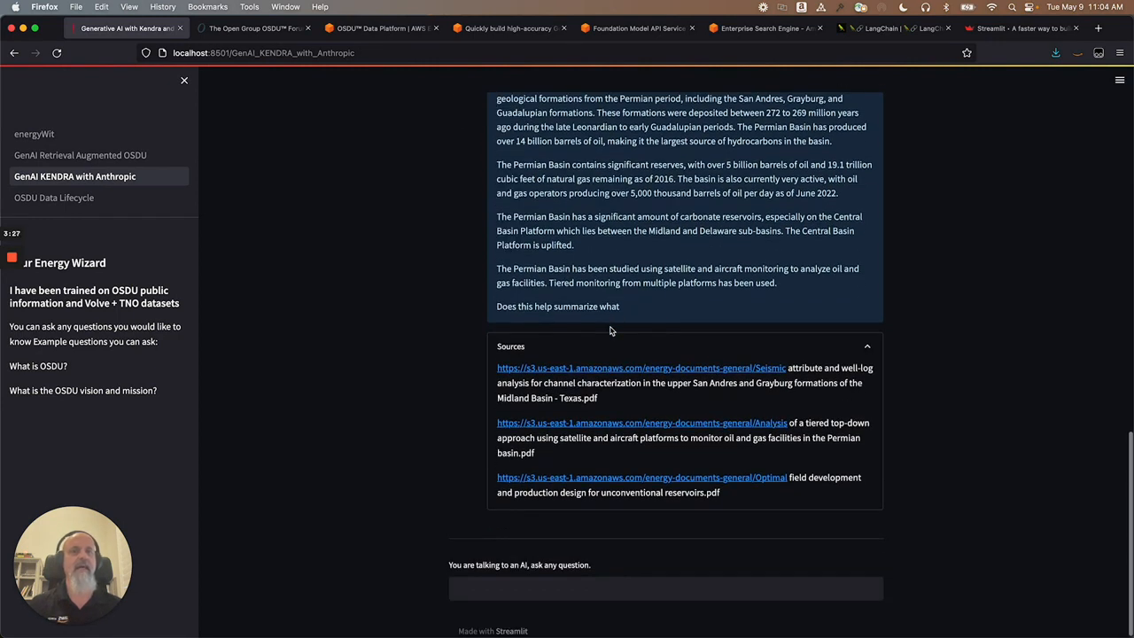
scroll("down", 3)
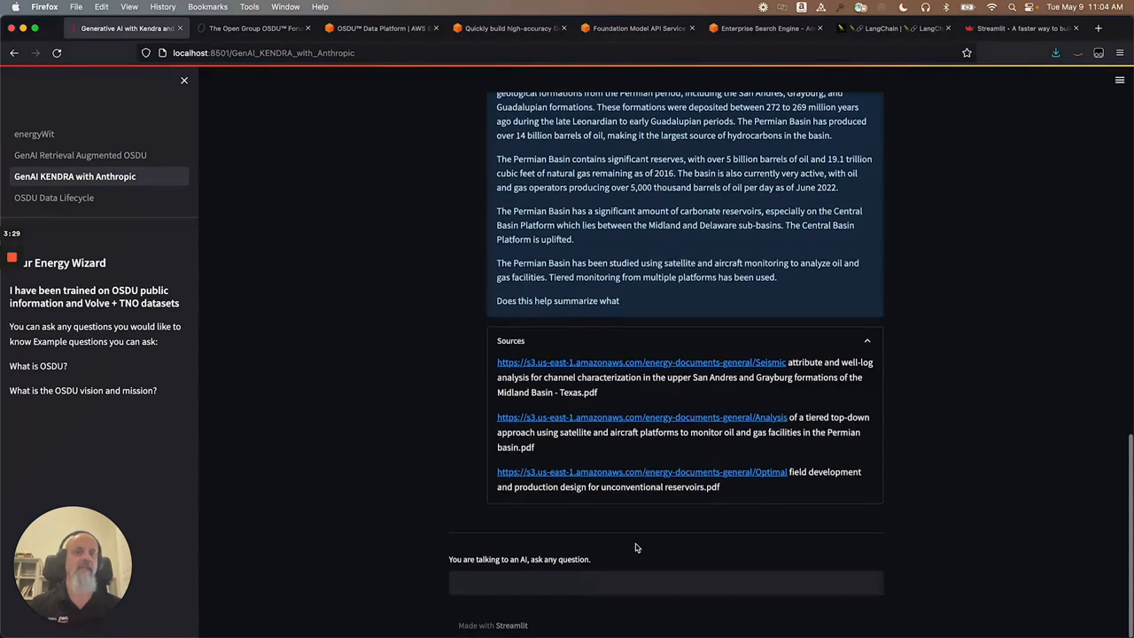
Step: Ask 'tell me about the permian basin lithology' and expand its cited sources
type("what is")
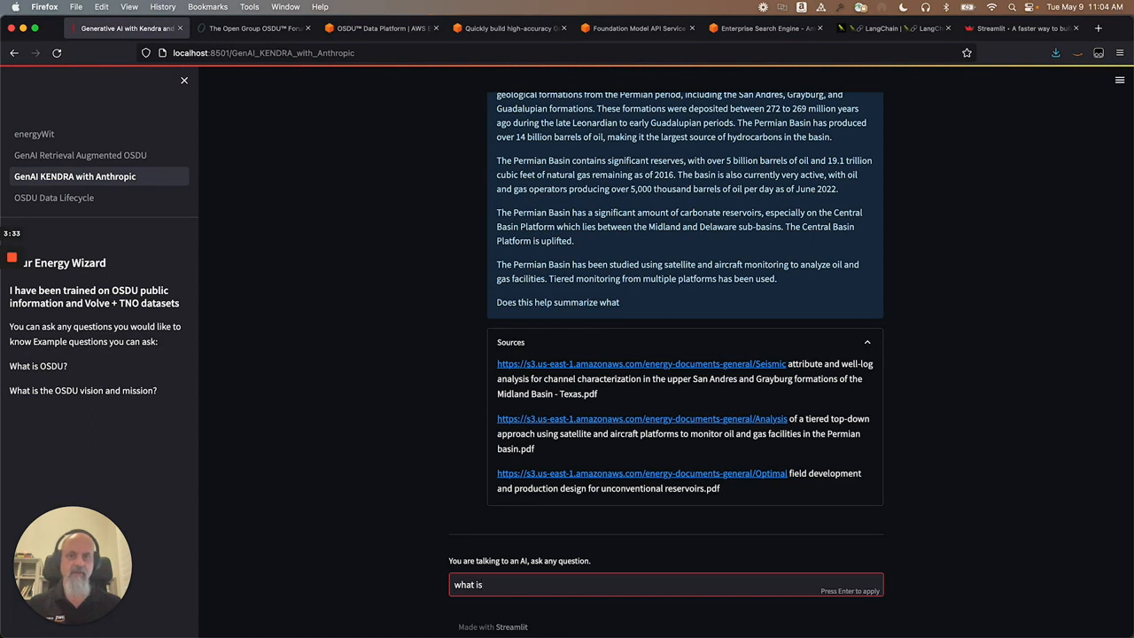
type("tell m")
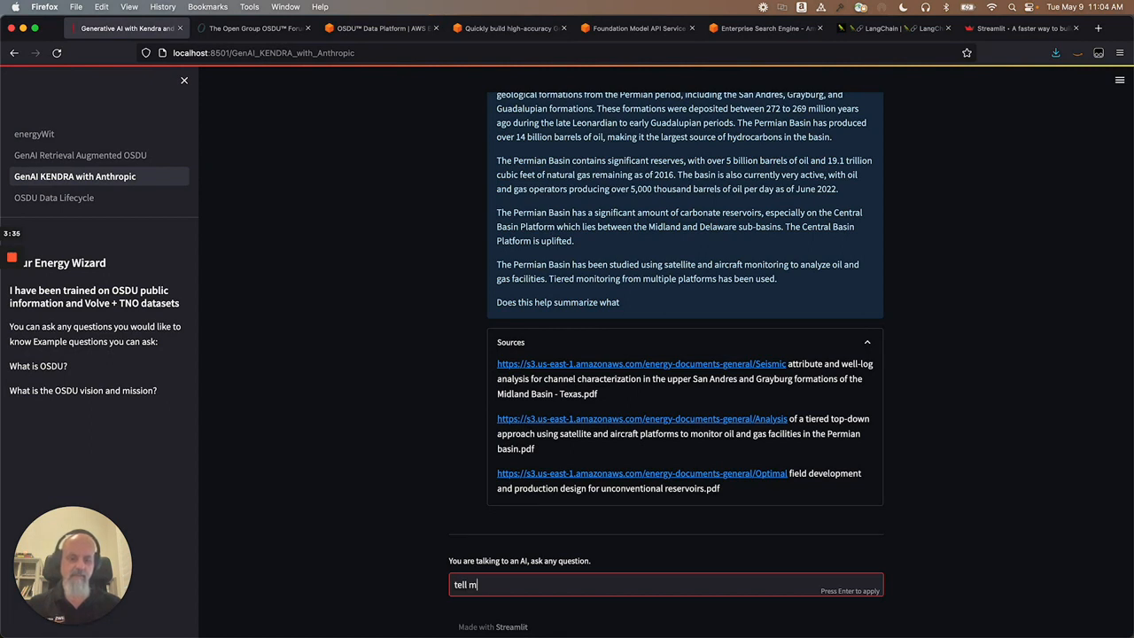
type("ell me about the permian basin lithology")
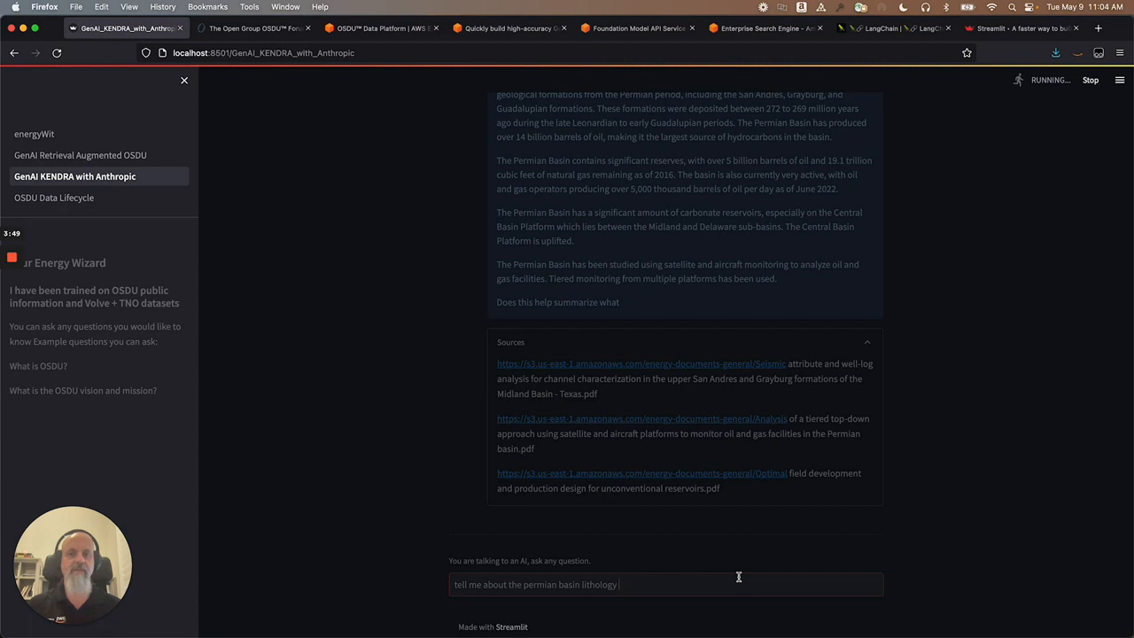
key("Return")
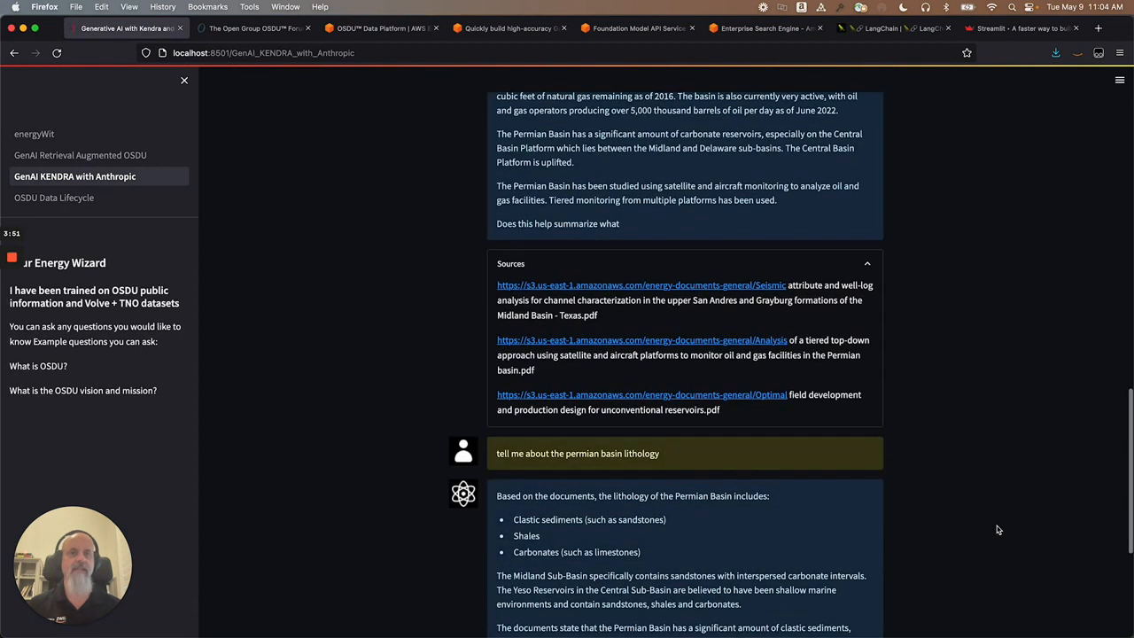
scroll("down", 3)
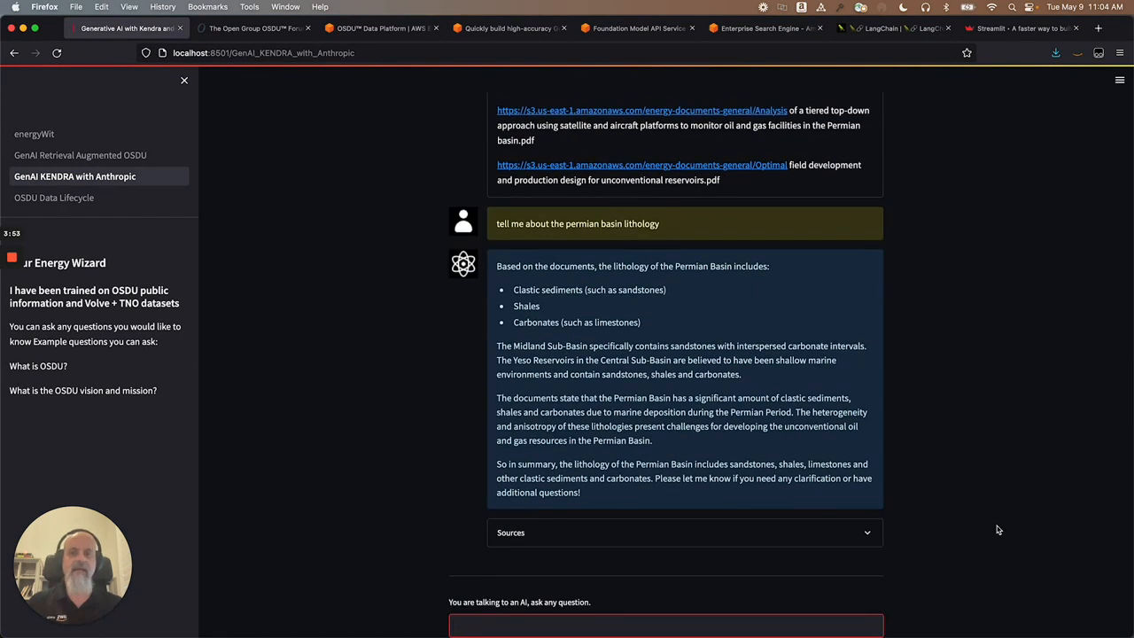
left_click(664, 625)
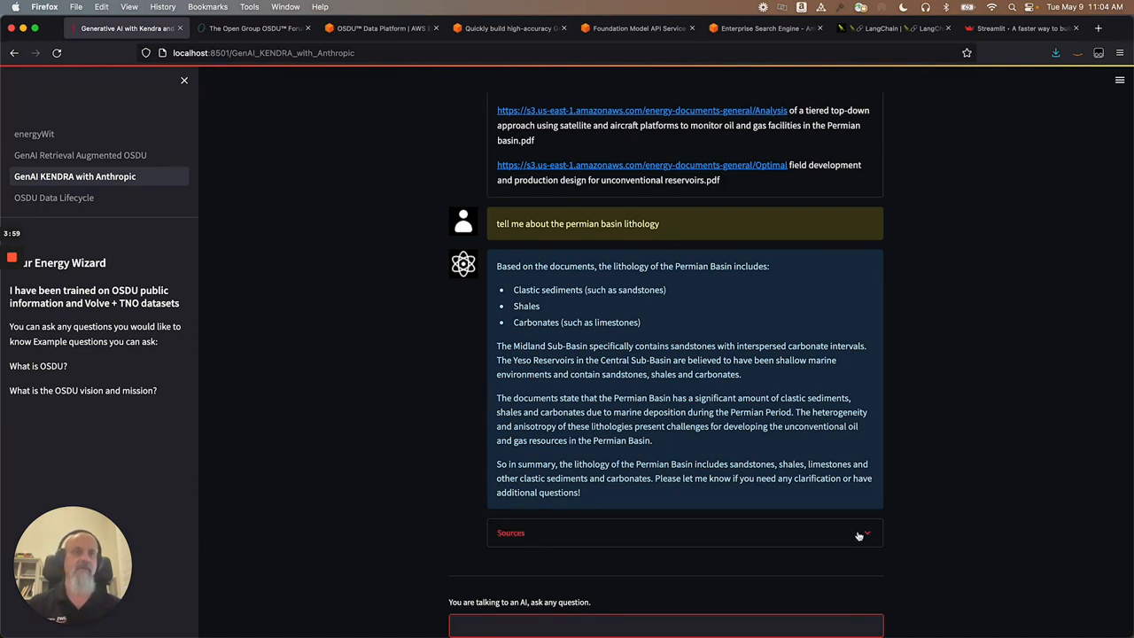
left_click(864, 532)
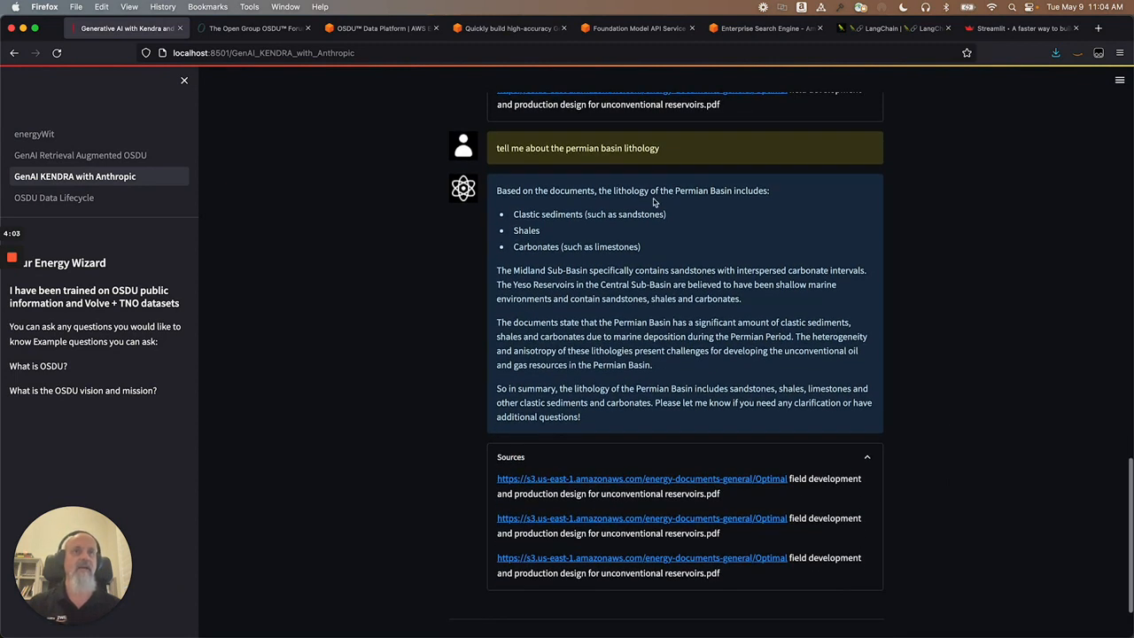
mouse_move(540, 228)
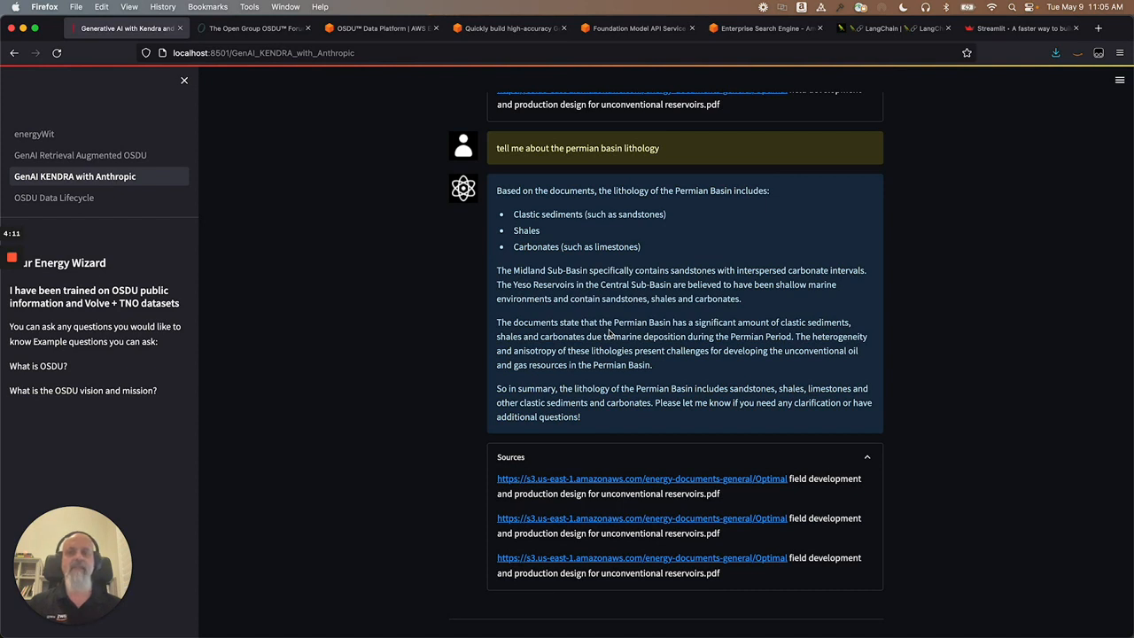
scroll("down", 3)
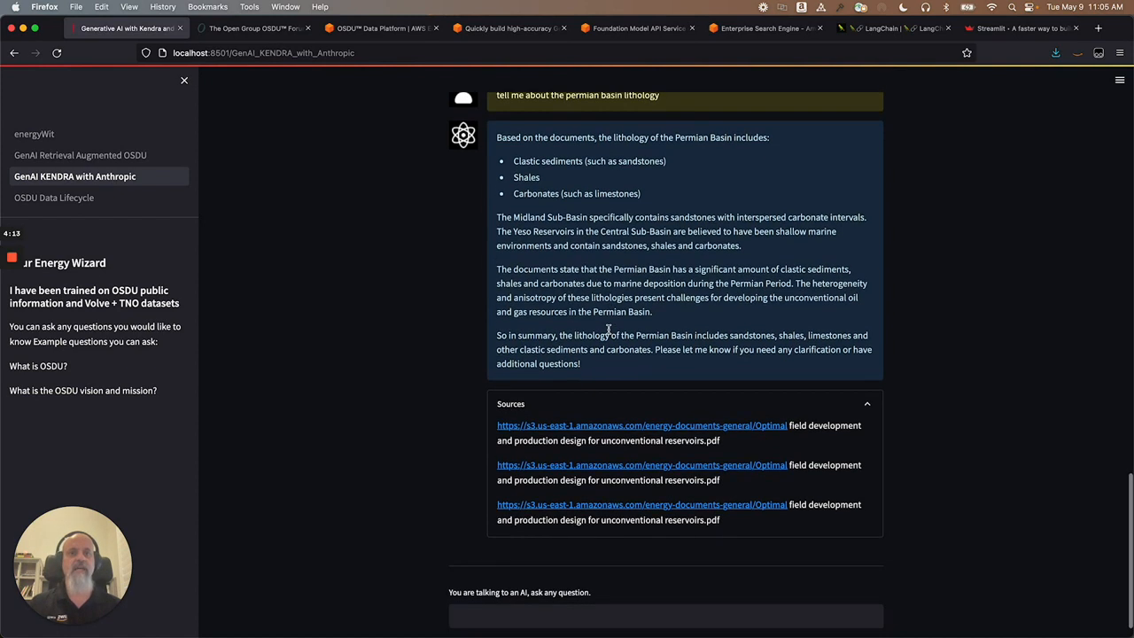
scroll("down", 3)
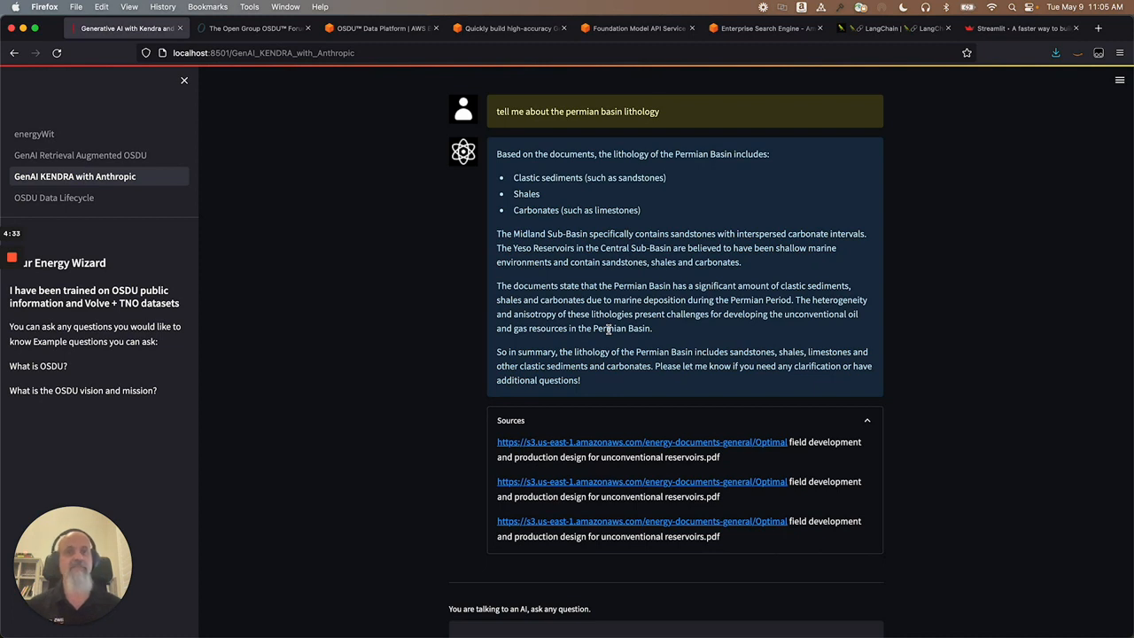
mouse_move(913, 470)
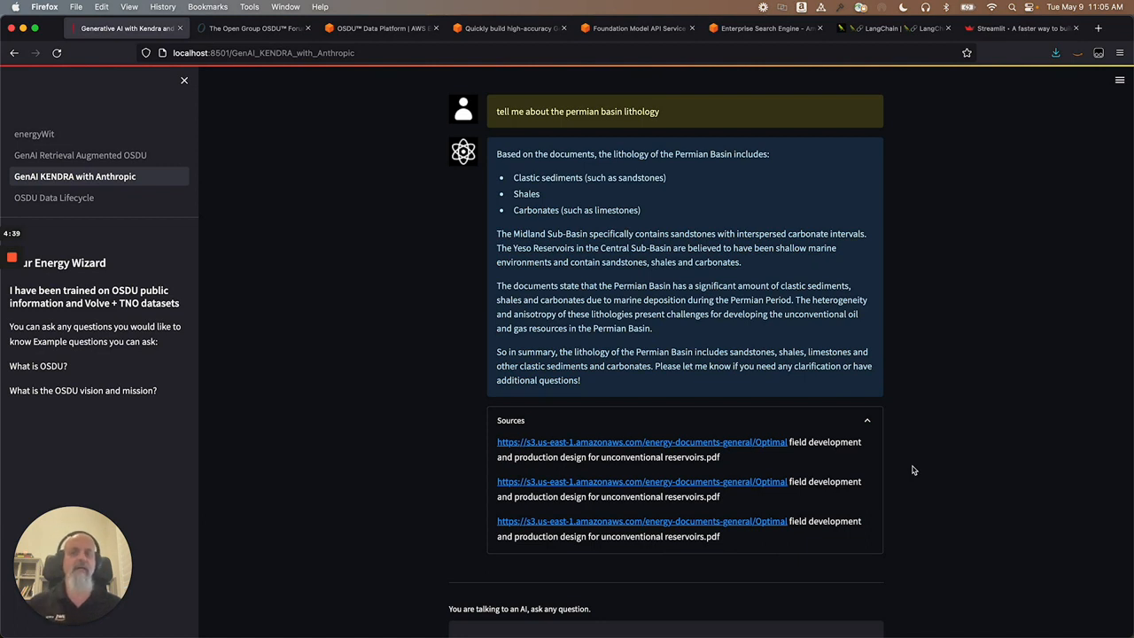
scroll("down", 3)
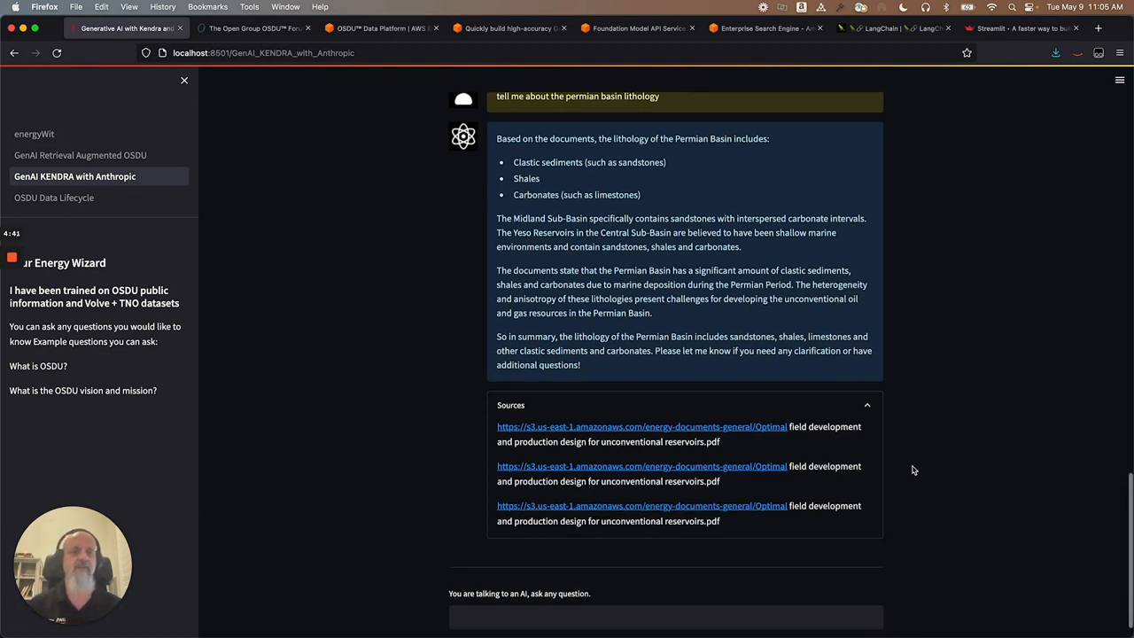
scroll("down", 3)
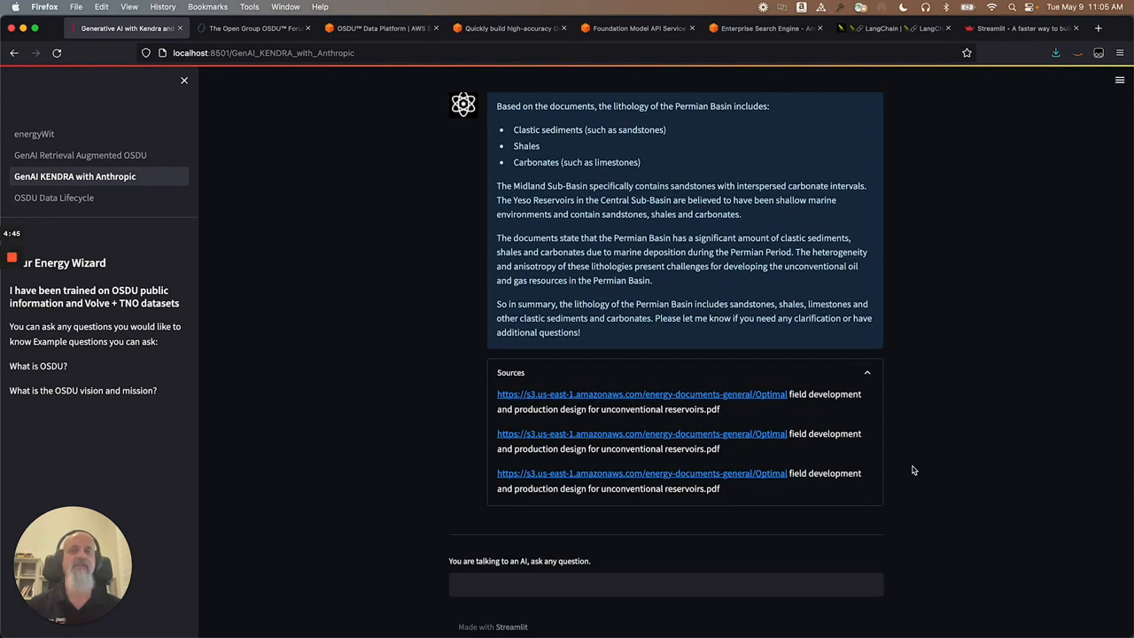
mouse_move(425, 143)
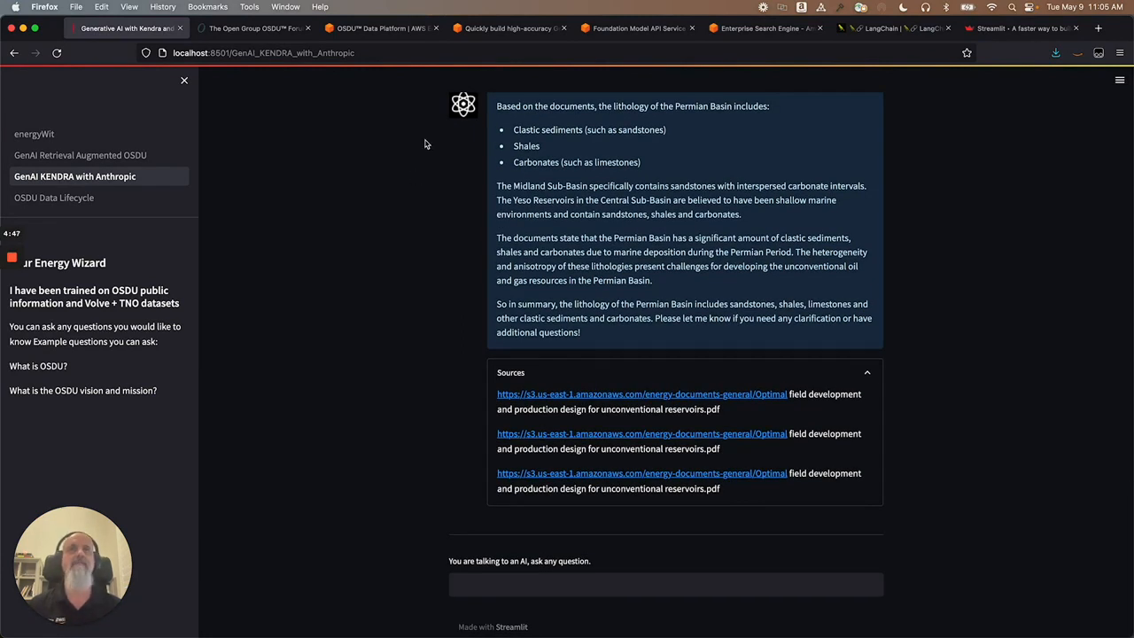
mouse_move(508, 28)
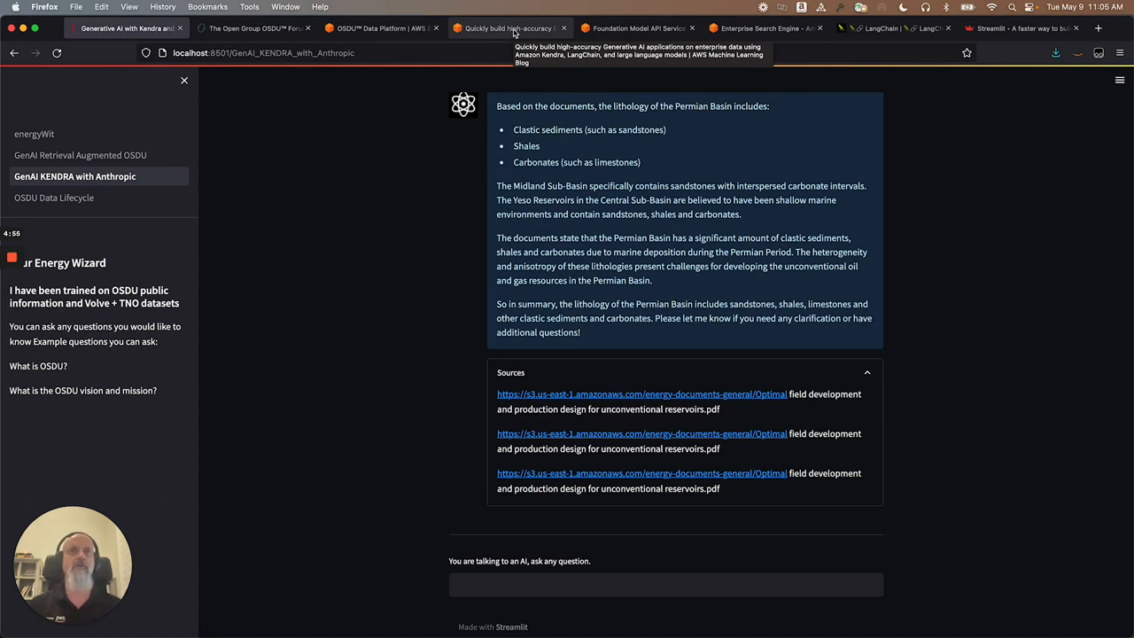
Step: Open the Kendra and LangChain blog post and scroll to the Solution overview diagram
left_click(505, 27)
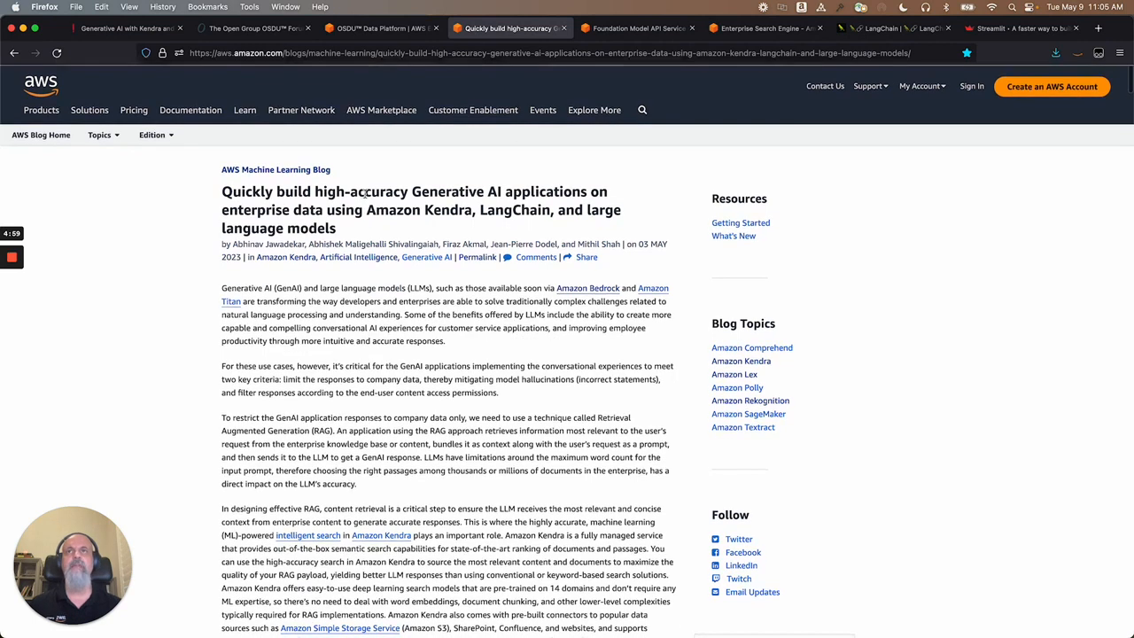
left_click(381, 110)
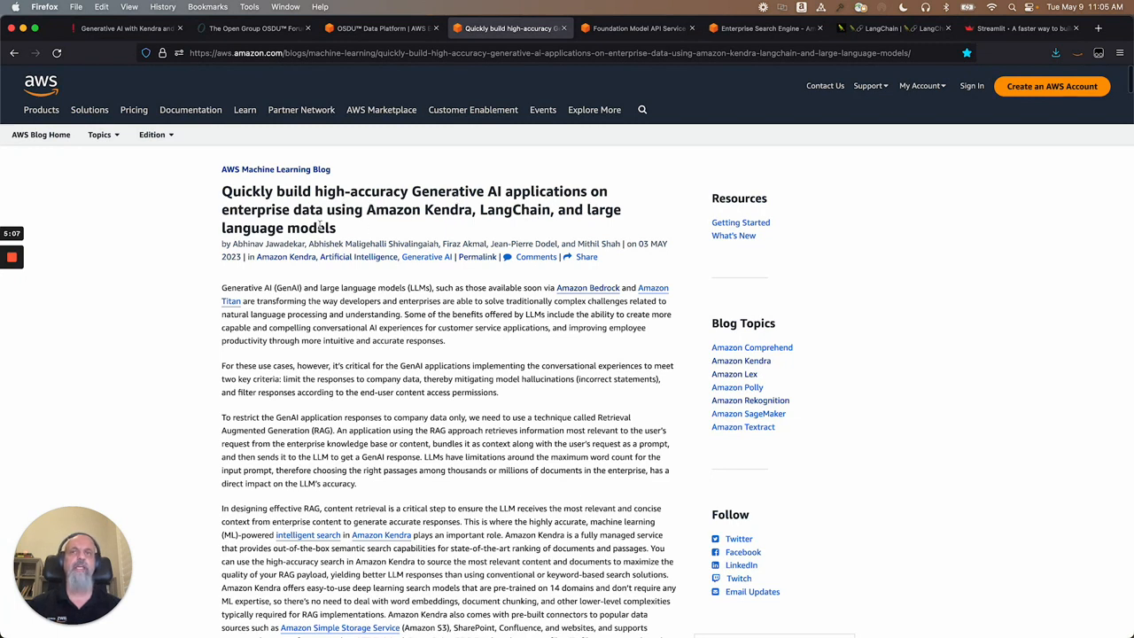
scroll("down", 3)
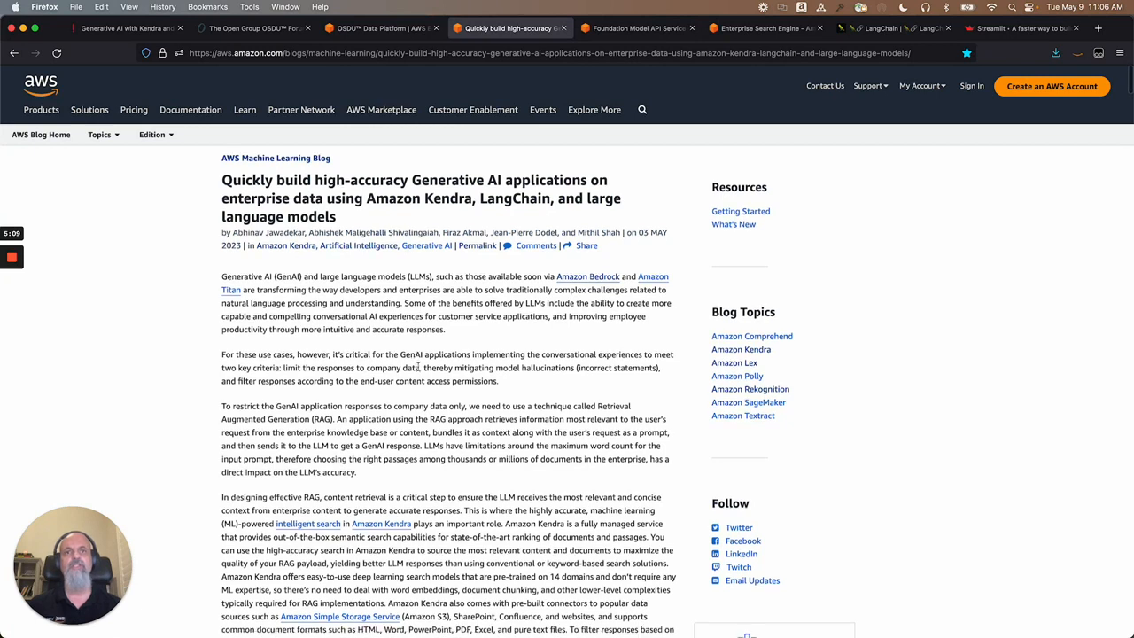
scroll("down", 3)
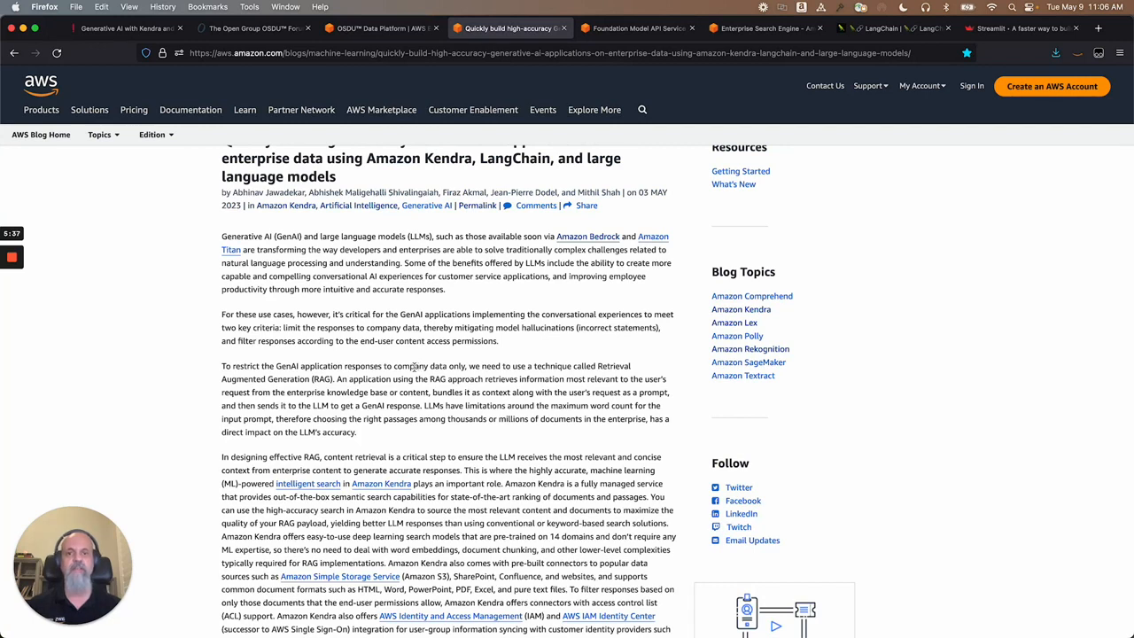
scroll("down", 3)
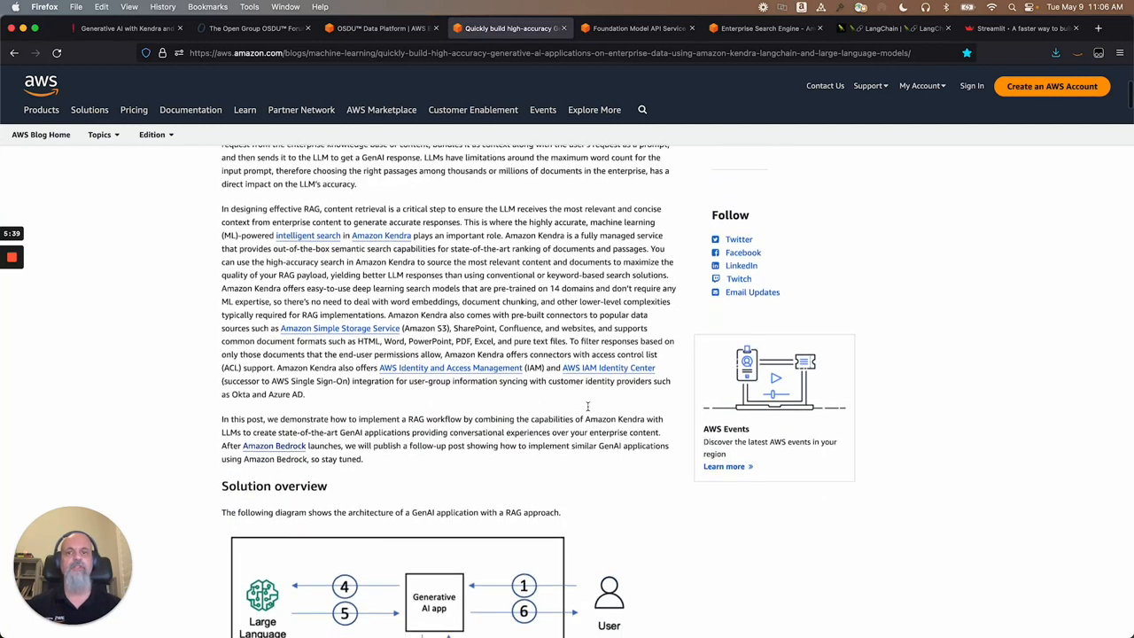
scroll("down", 3)
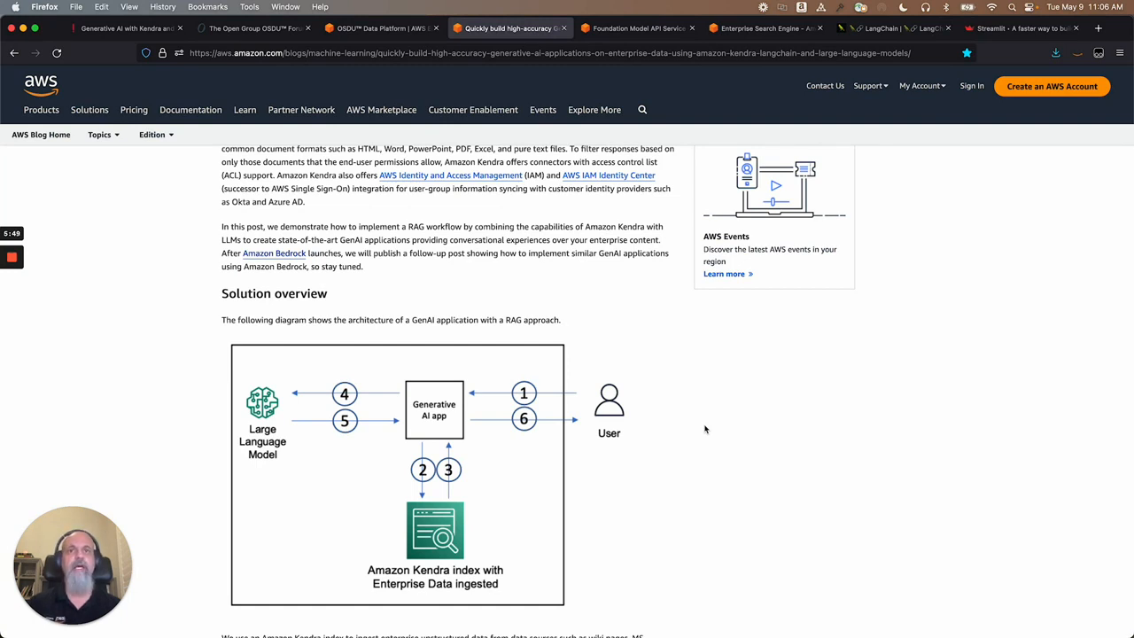
scroll("down", 3)
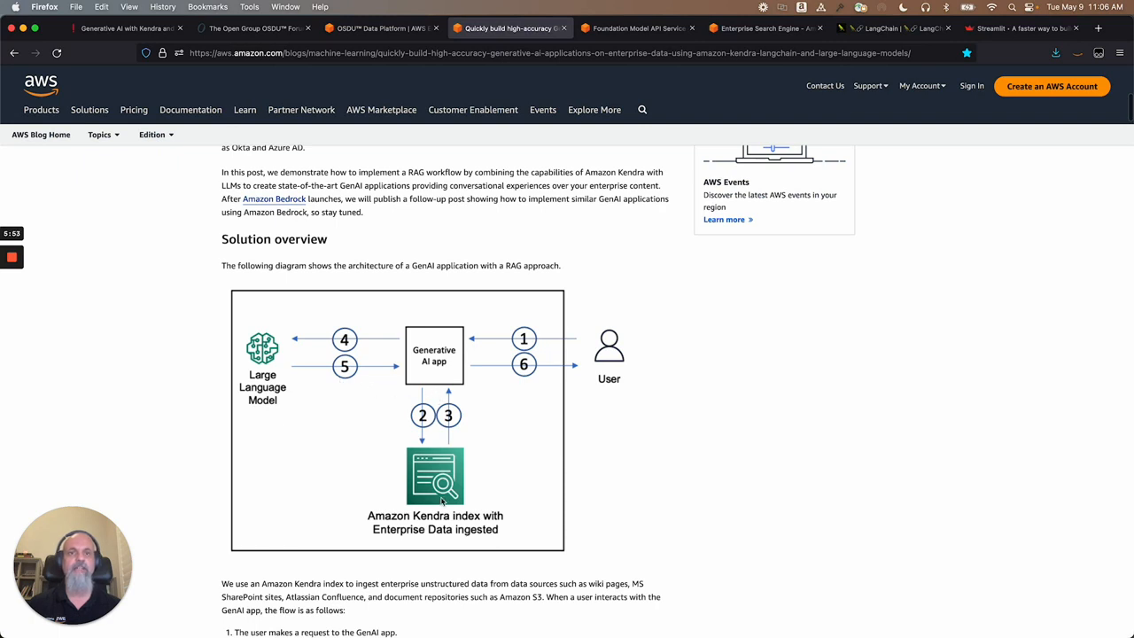
mouse_move(609, 350)
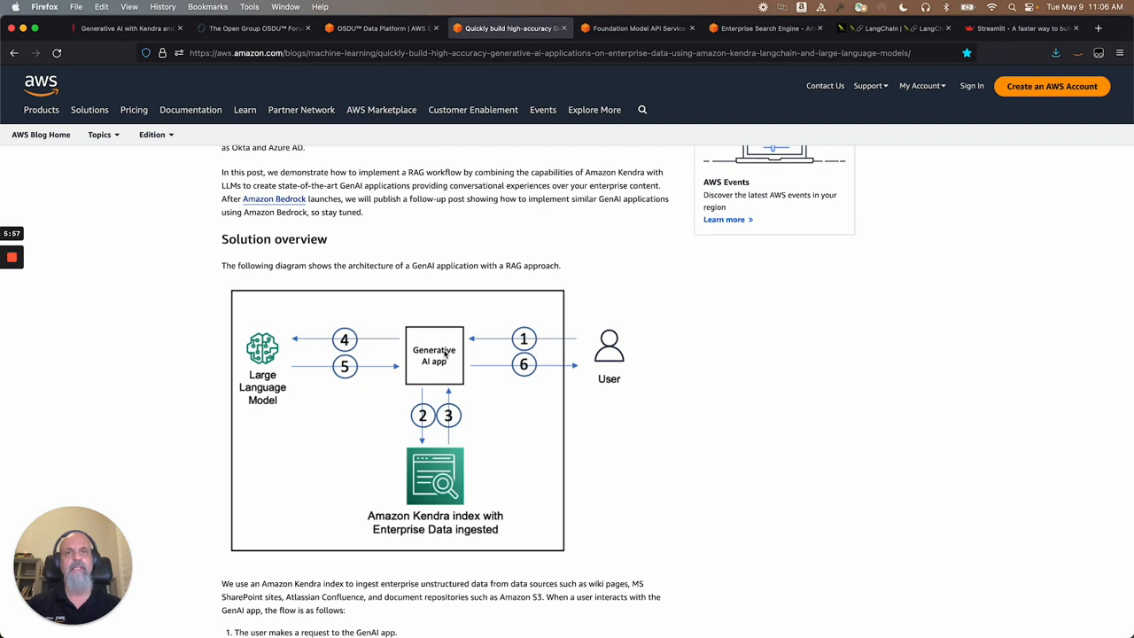
mouse_move(428, 474)
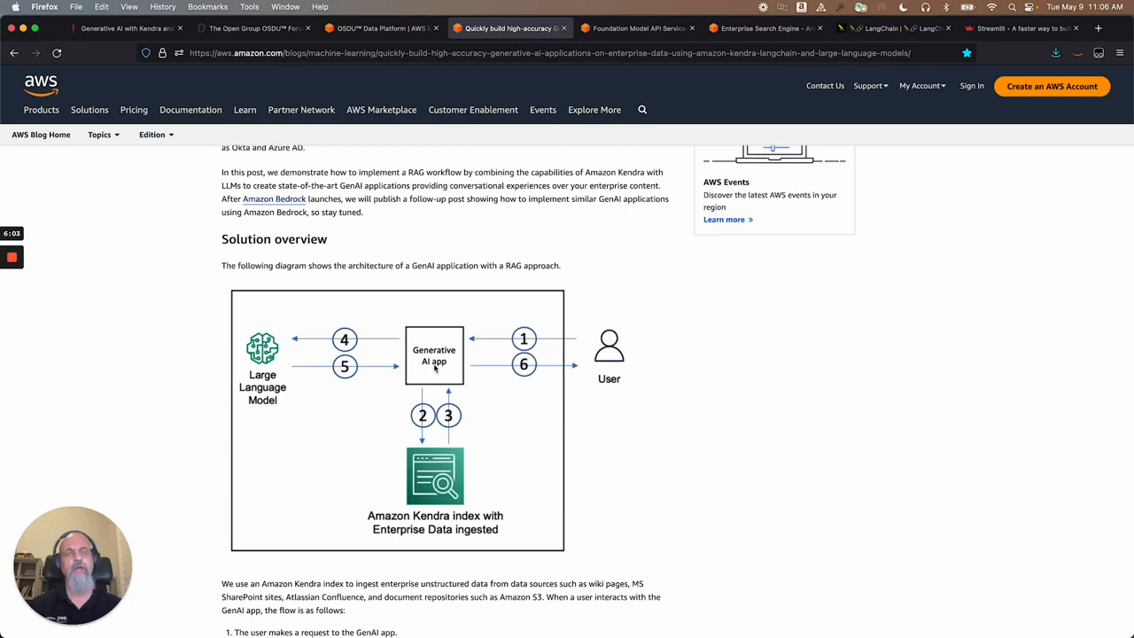
mouse_move(450, 369)
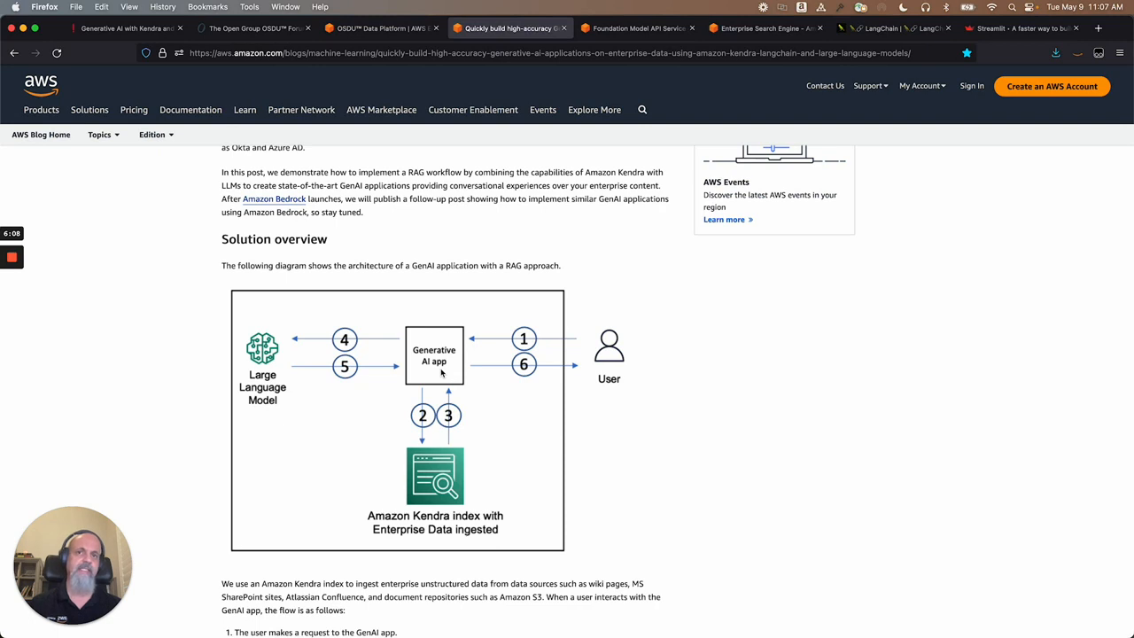
mouse_move(374, 355)
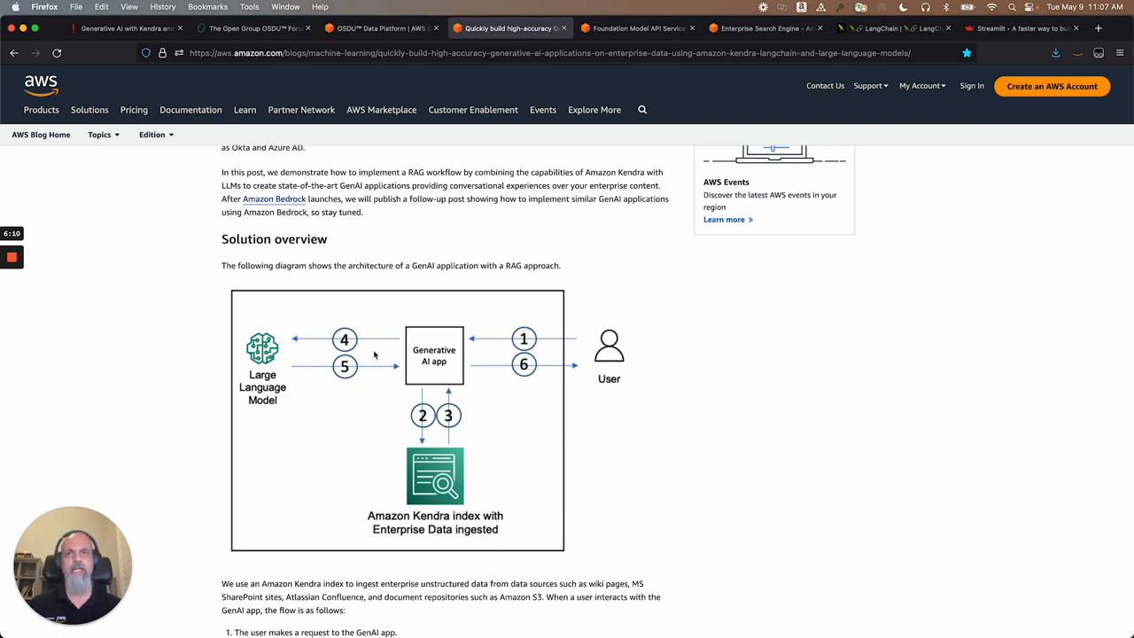
mouse_move(280, 369)
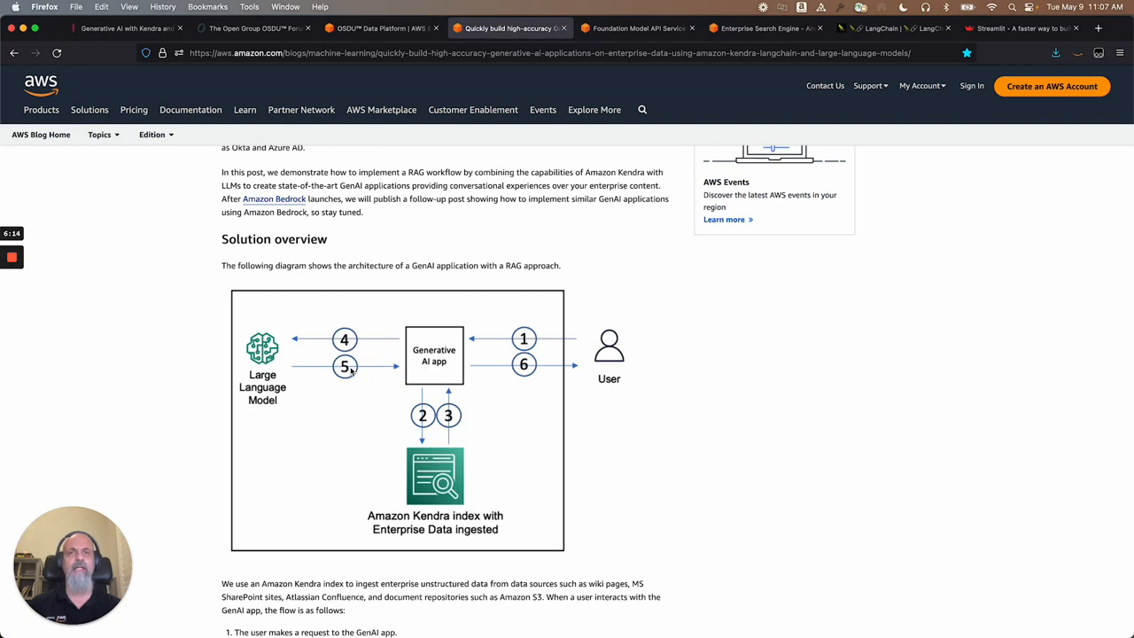
mouse_move(505, 359)
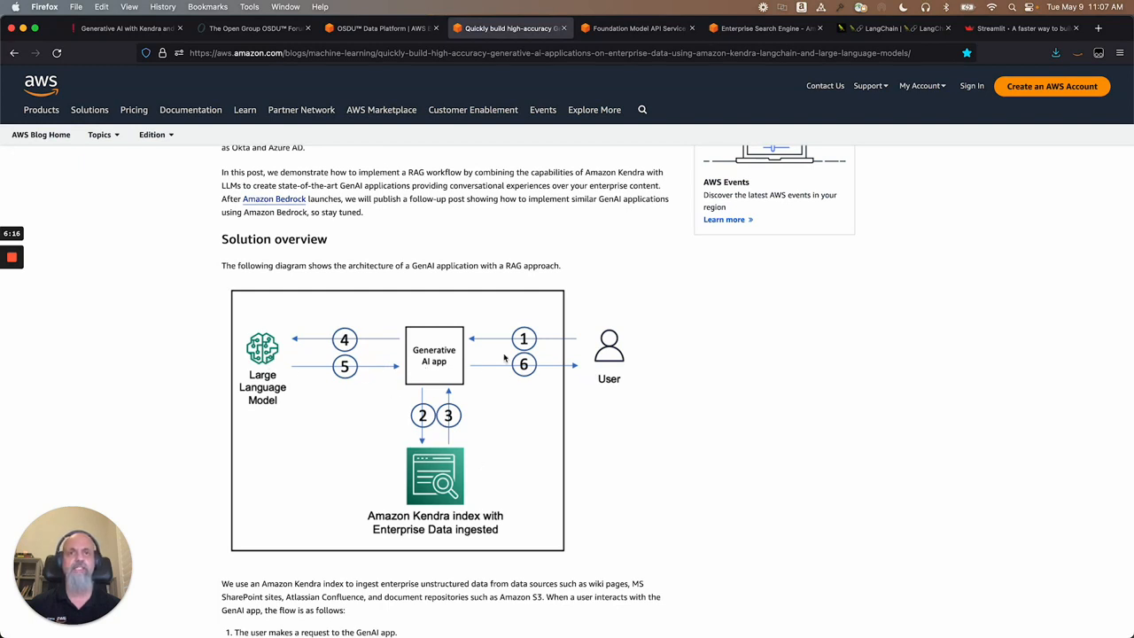
mouse_move(589, 361)
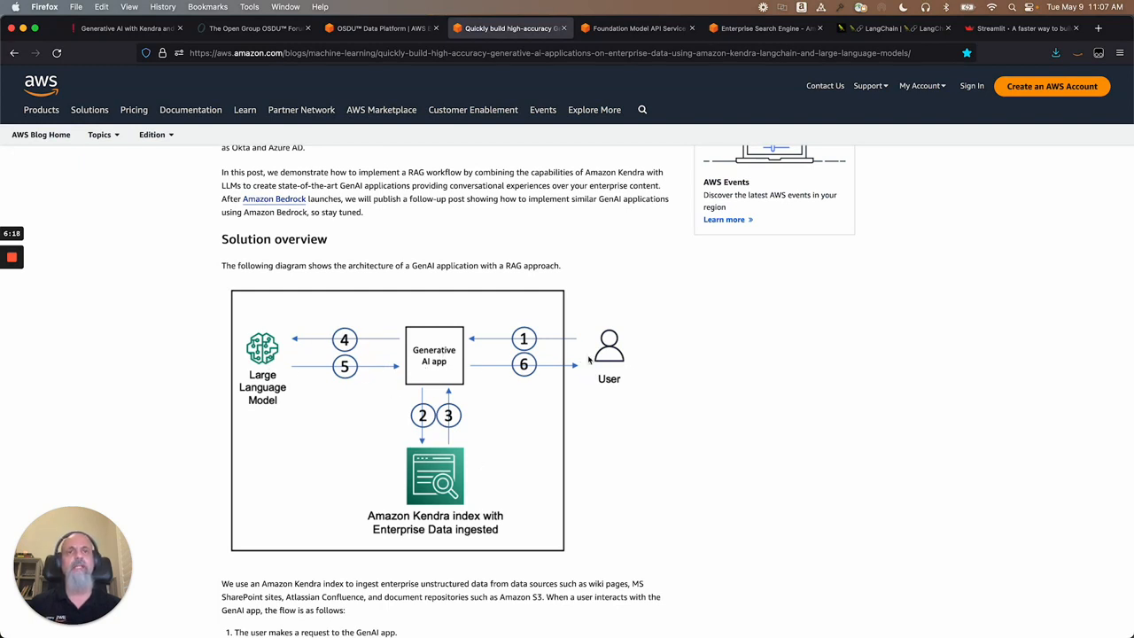
mouse_move(467, 374)
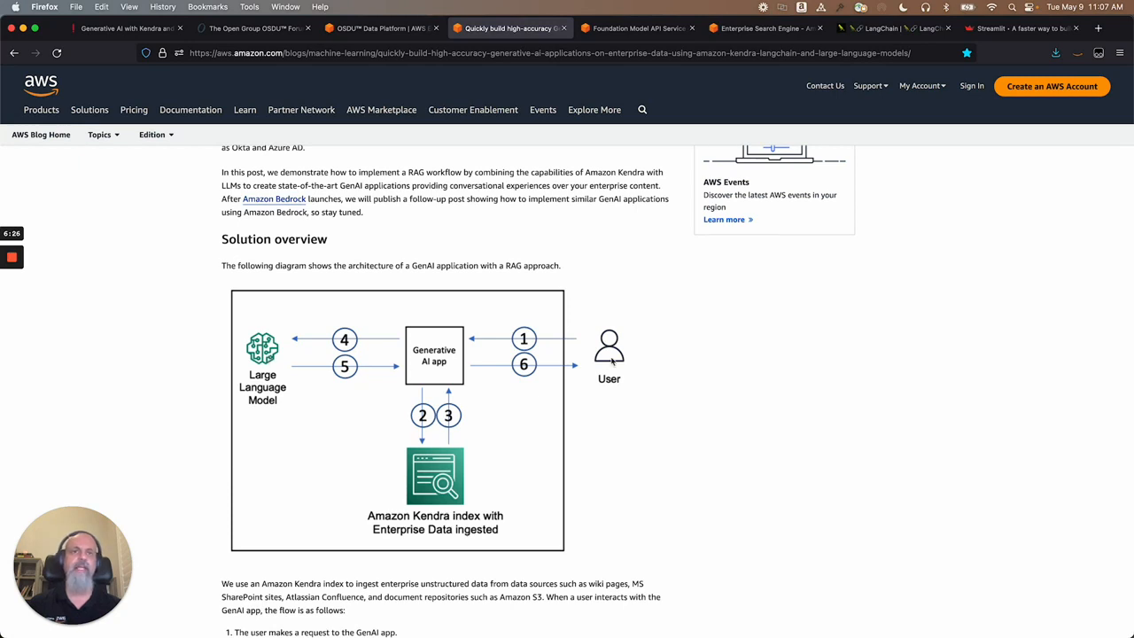
mouse_move(567, 331)
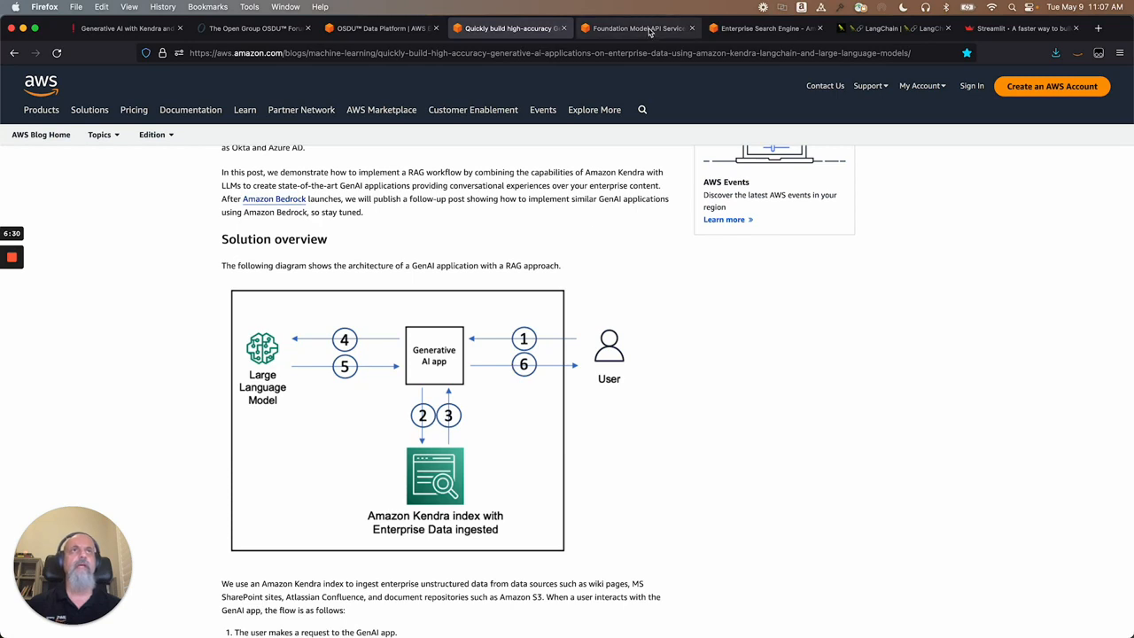
left_click(637, 28)
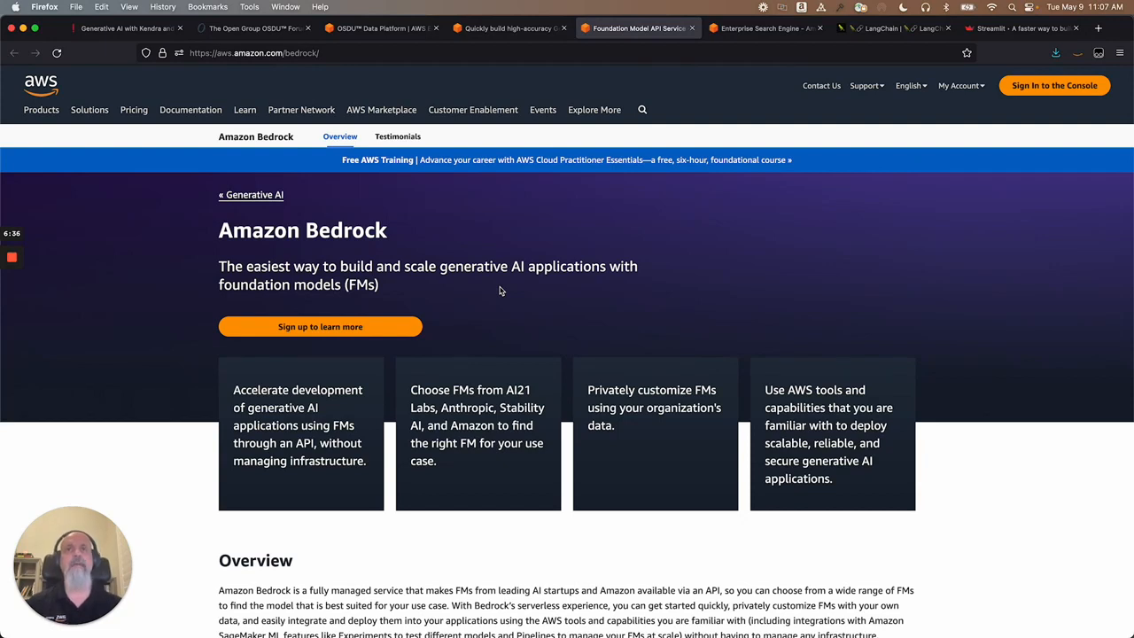
mouse_move(272, 236)
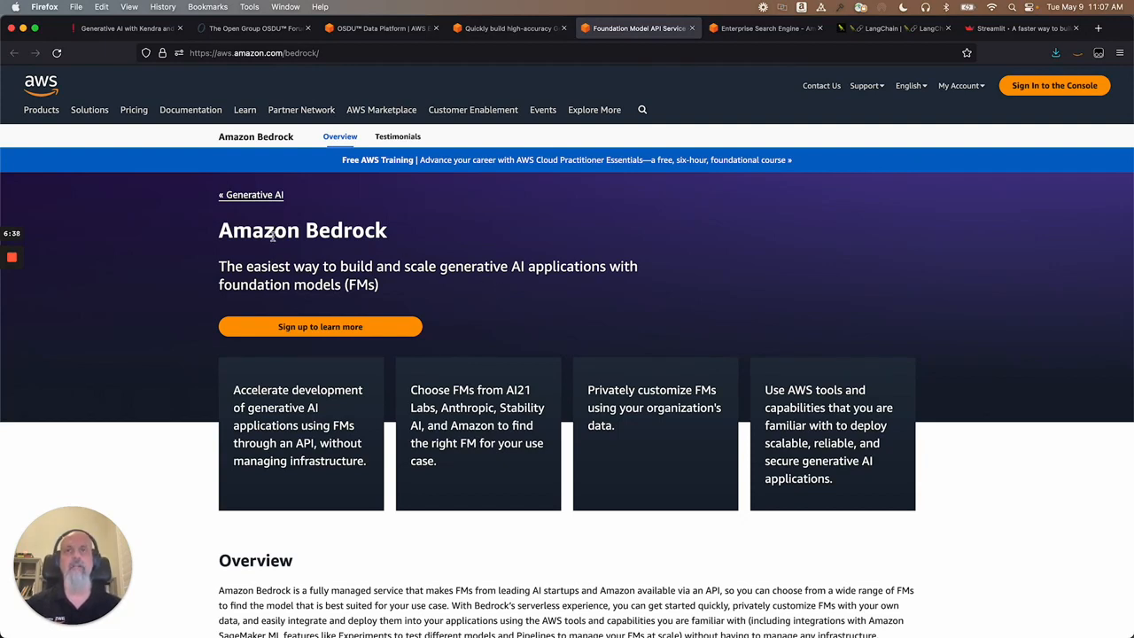
mouse_move(546, 320)
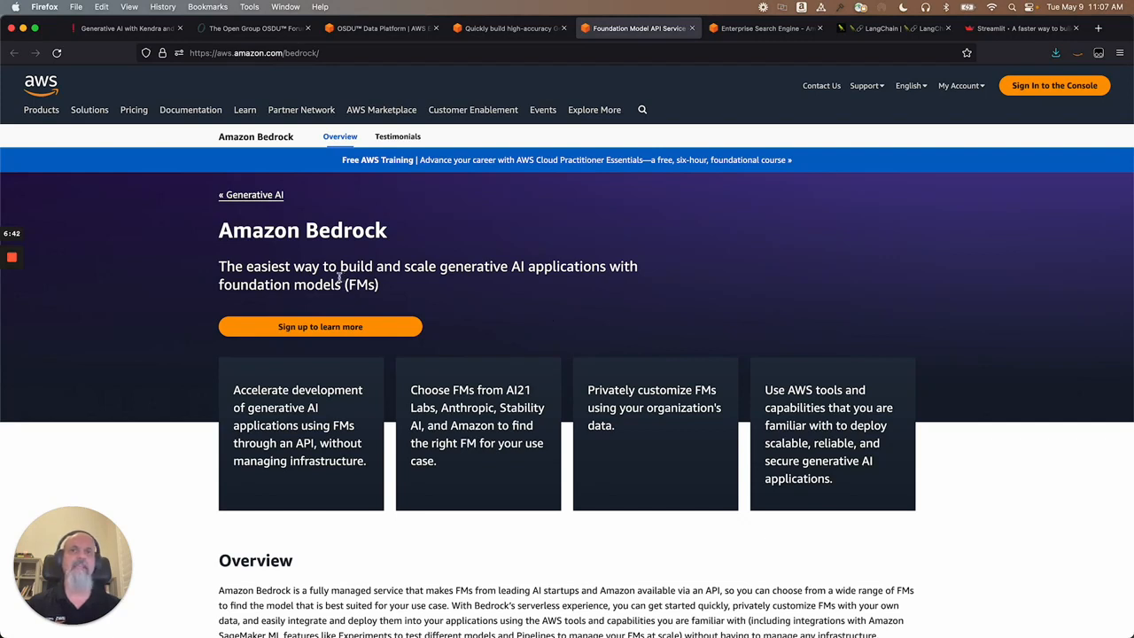
mouse_move(447, 273)
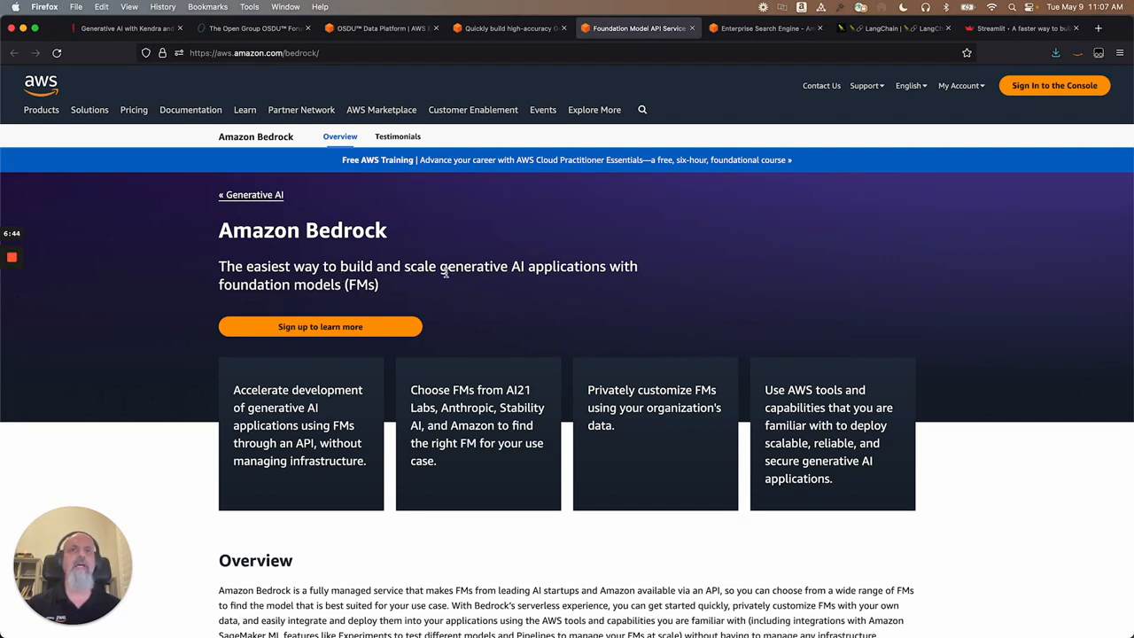
mouse_move(450, 282)
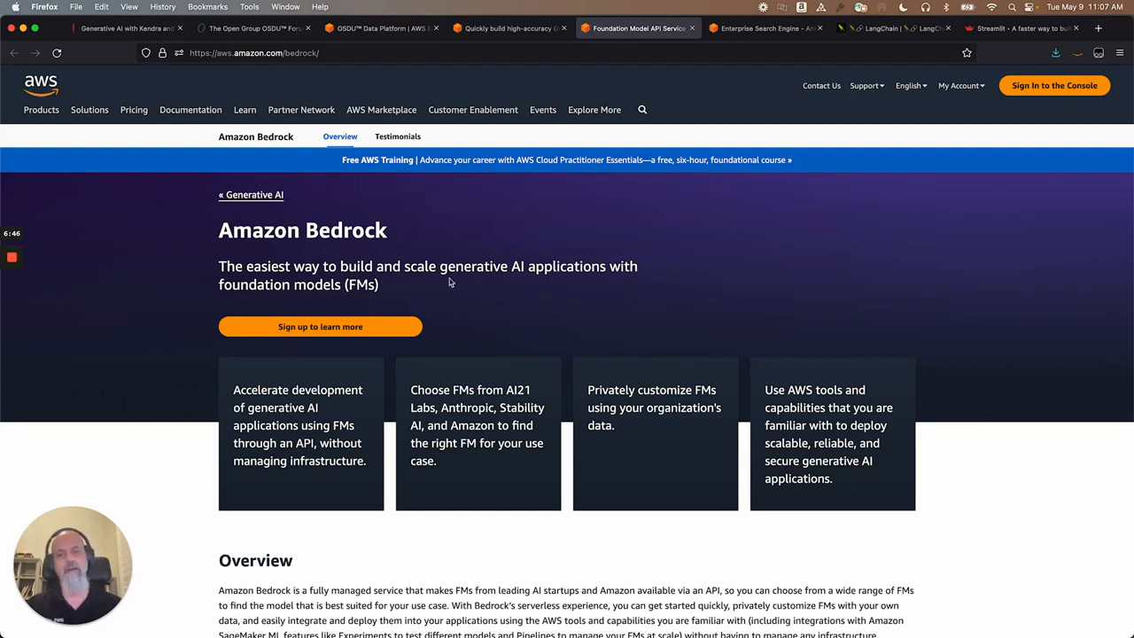
scroll("down", 3)
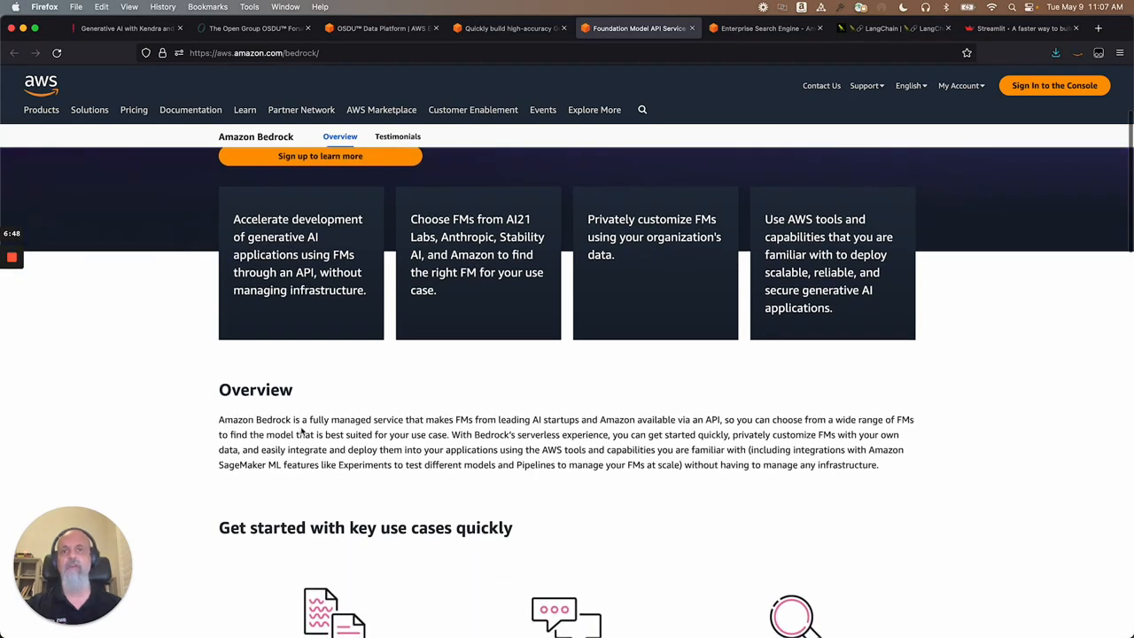
mouse_move(485, 419)
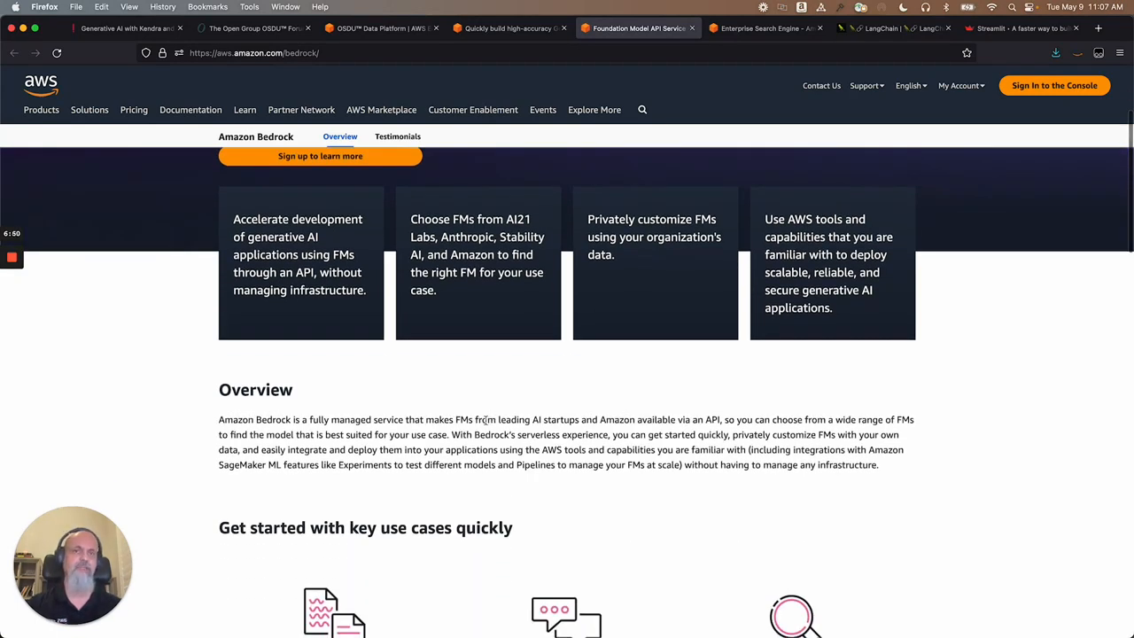
scroll("down", 3)
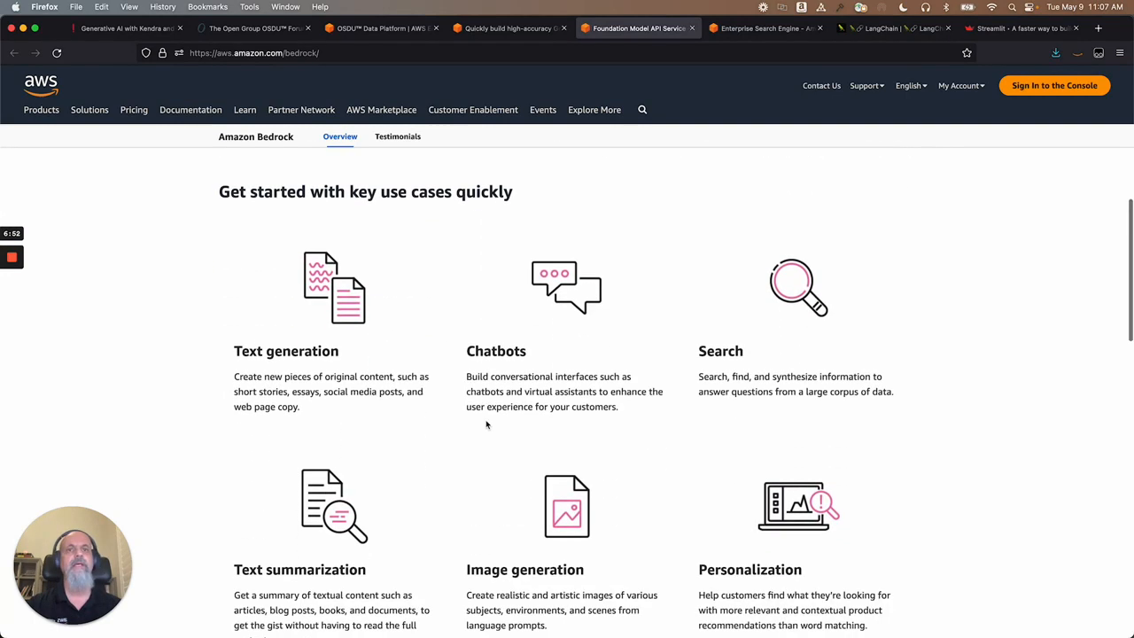
scroll("down", 3)
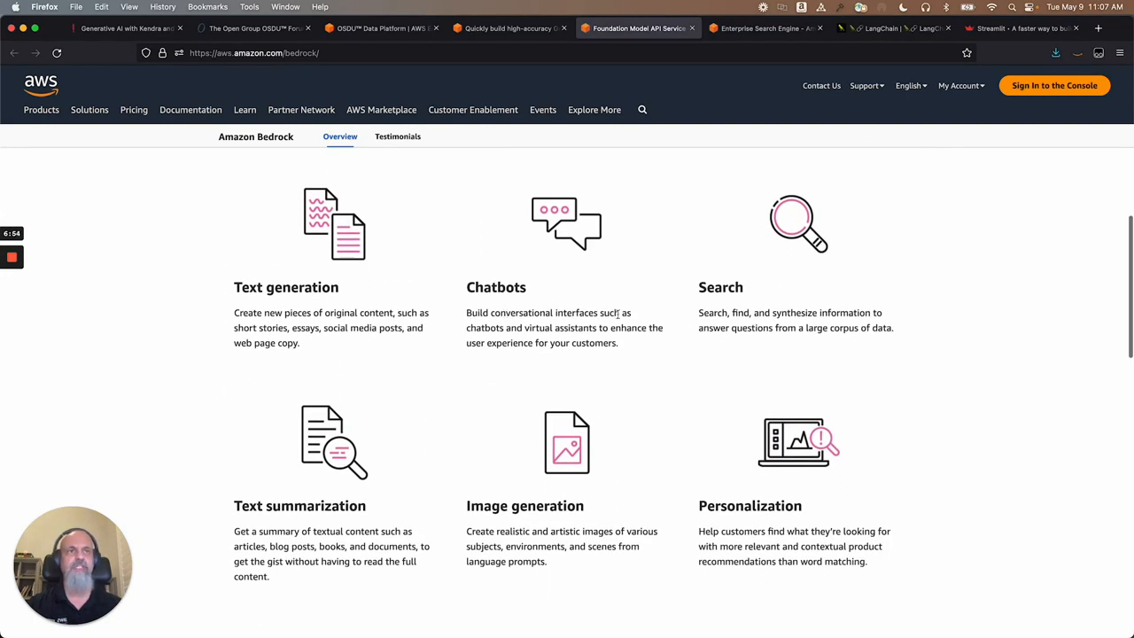
mouse_move(824, 519)
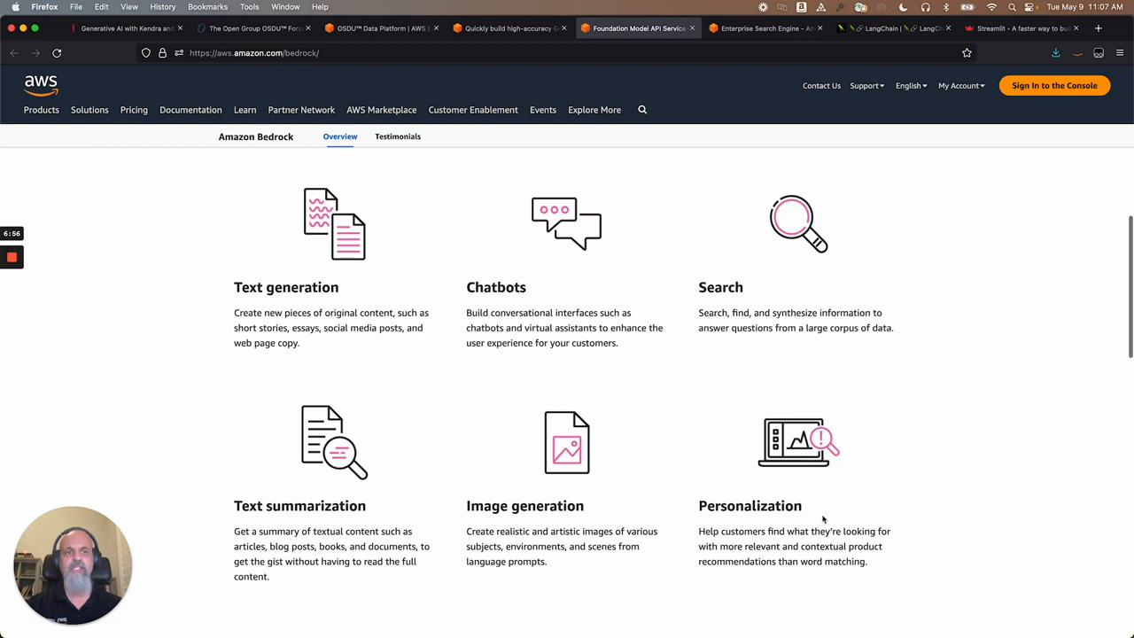
scroll("down", 3)
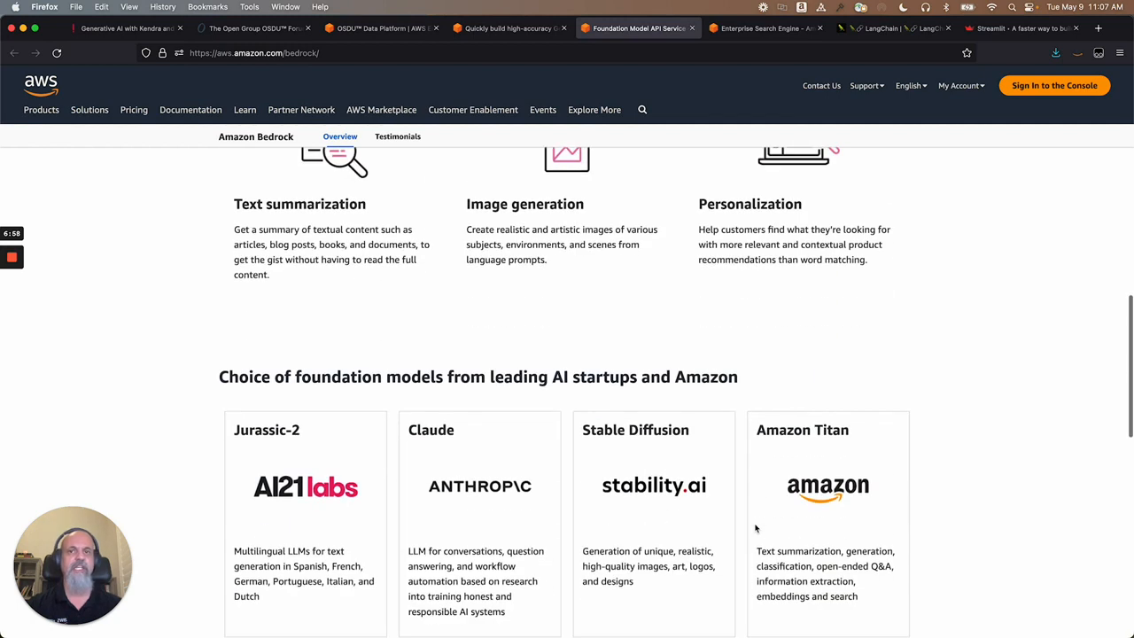
scroll("down", 3)
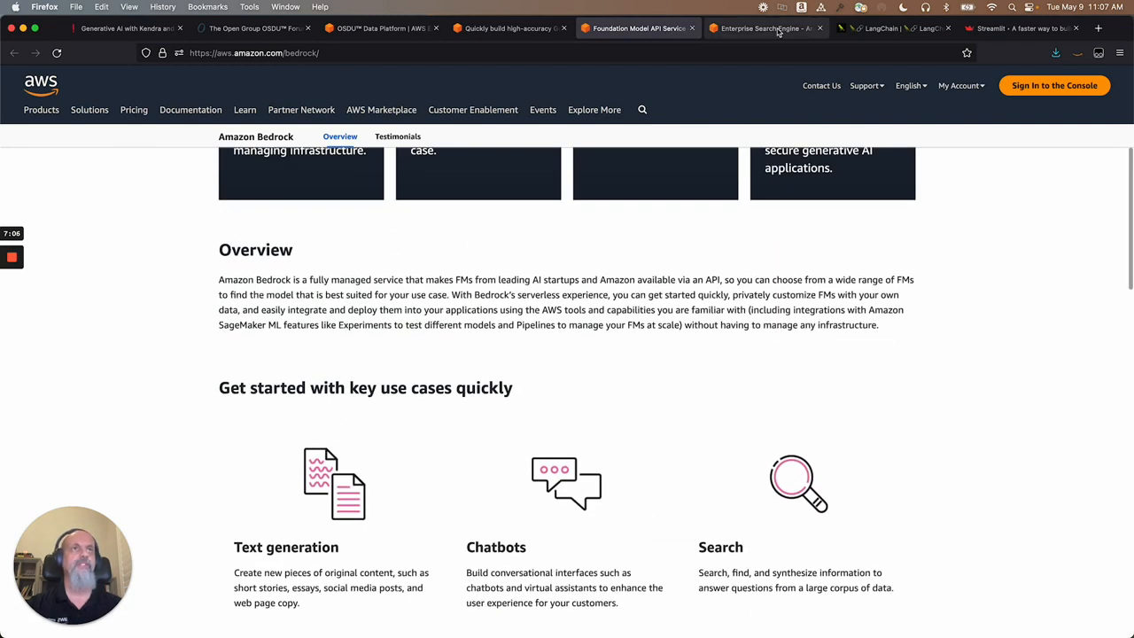
Step: View the Amazon Kendra product page, then return to the OSDU Data Platform on AWS page
left_click(765, 27)
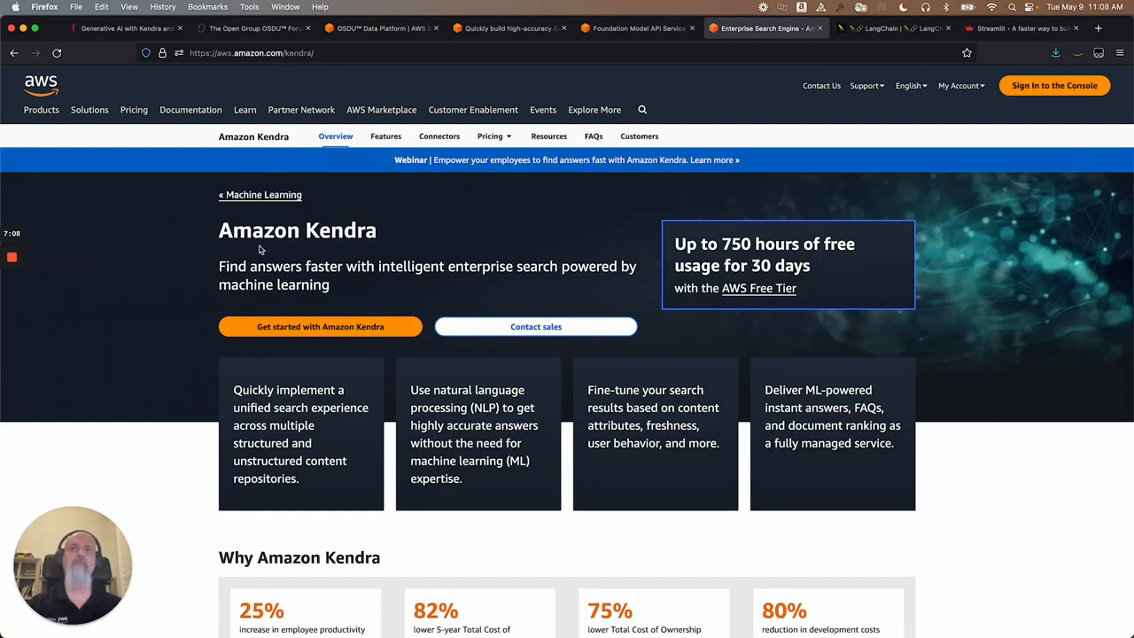
mouse_move(574, 272)
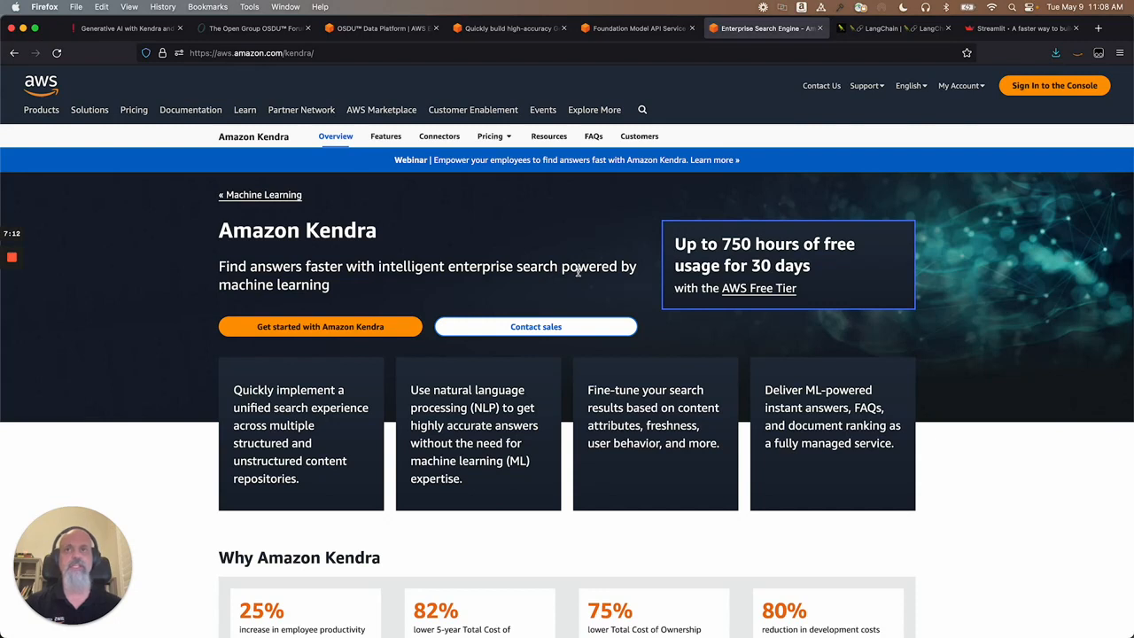
mouse_move(173, 456)
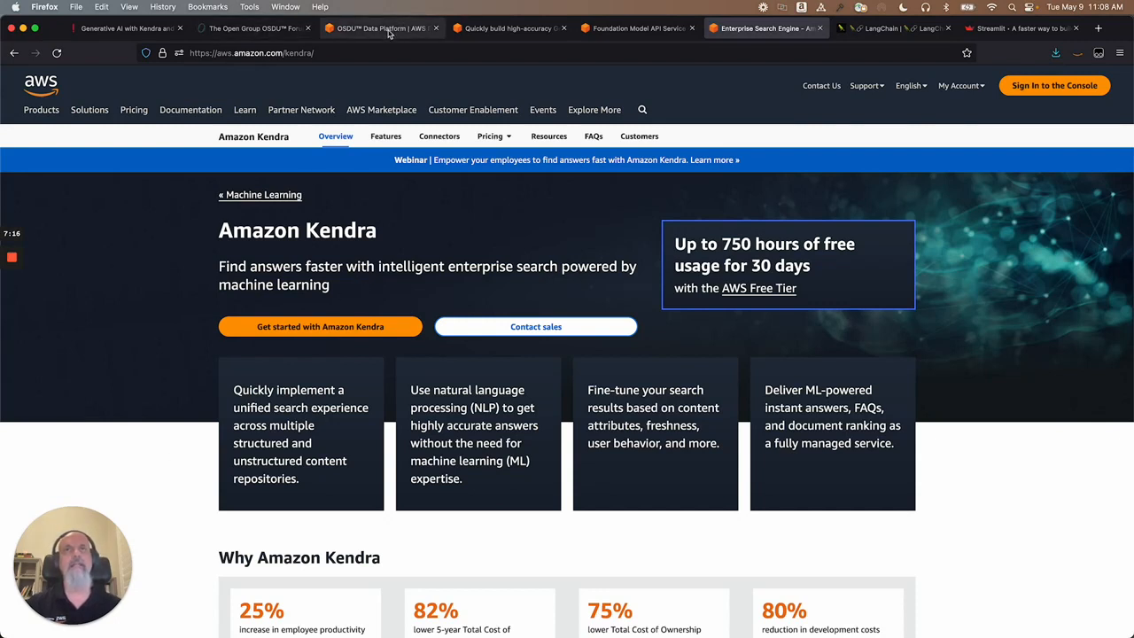
left_click(381, 28)
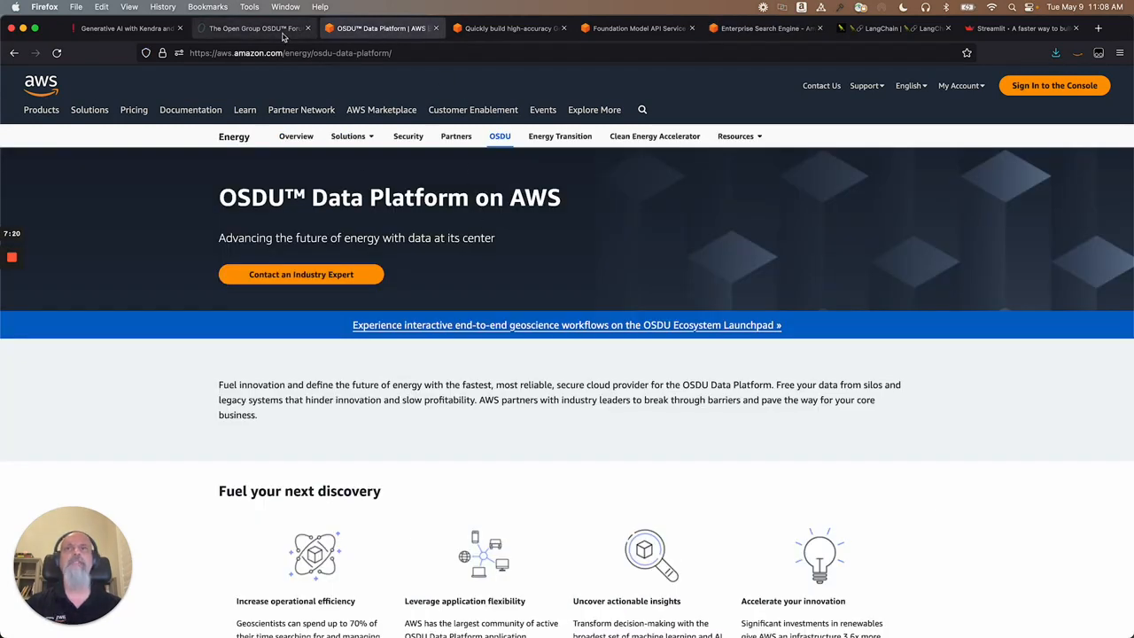
Step: Return to the Machine Learning blog tab showing the RAG architecture diagram
left_click(507, 28)
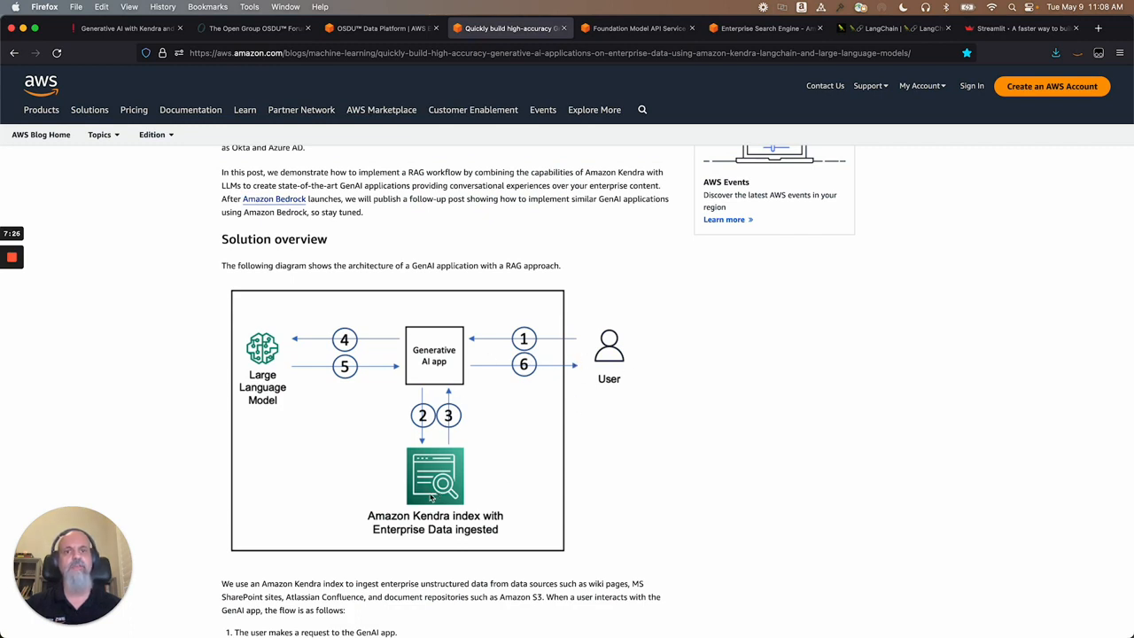
mouse_move(401, 410)
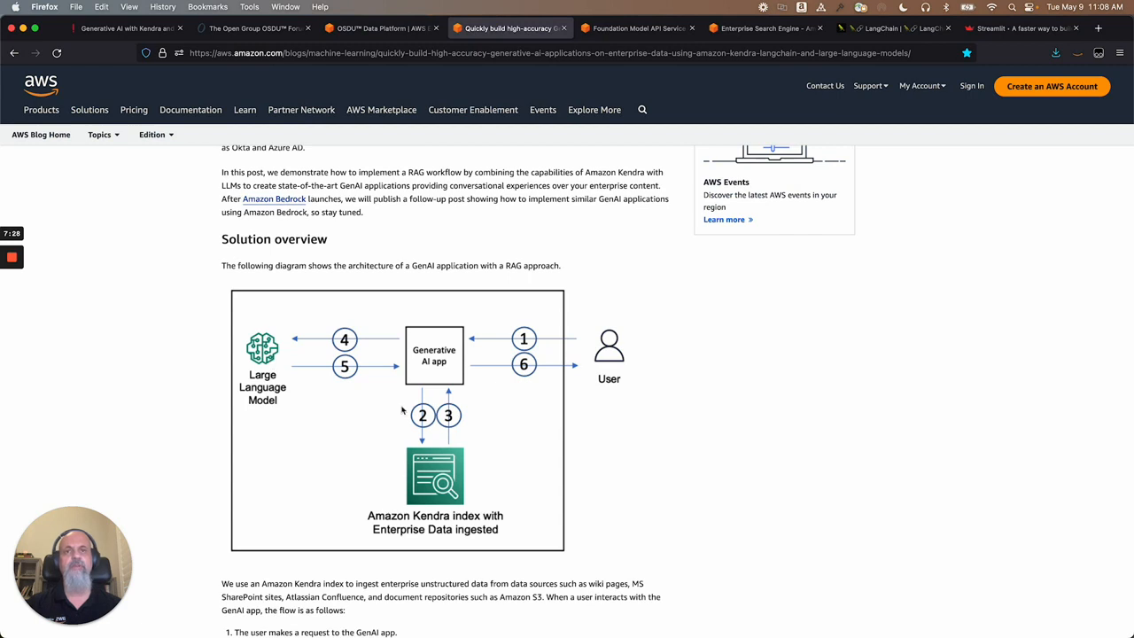
mouse_move(457, 366)
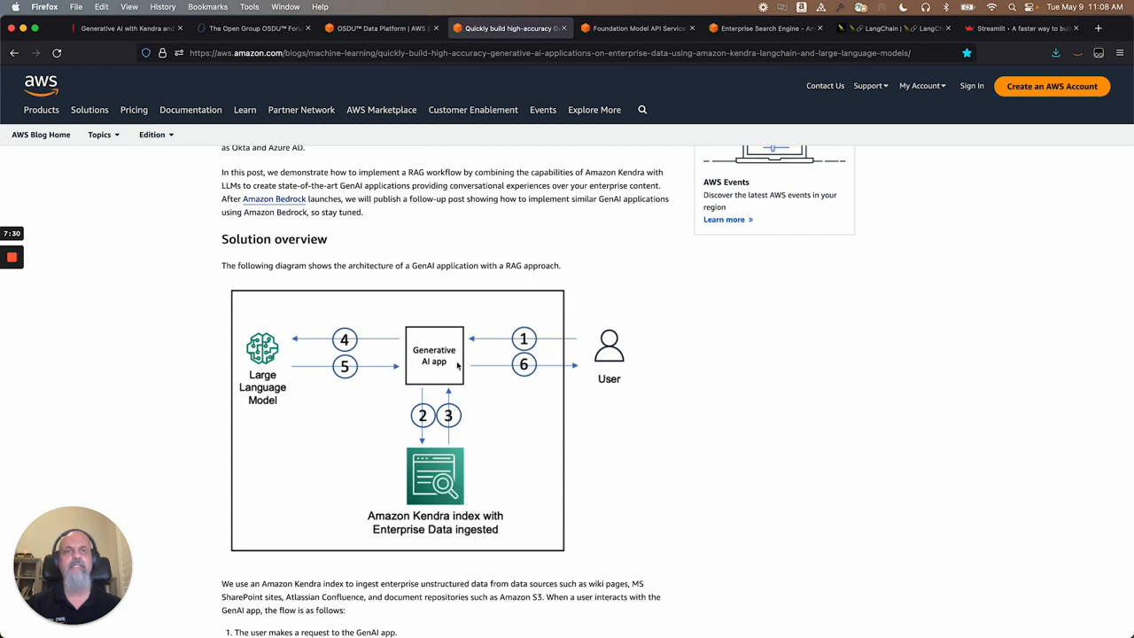
mouse_move(279, 356)
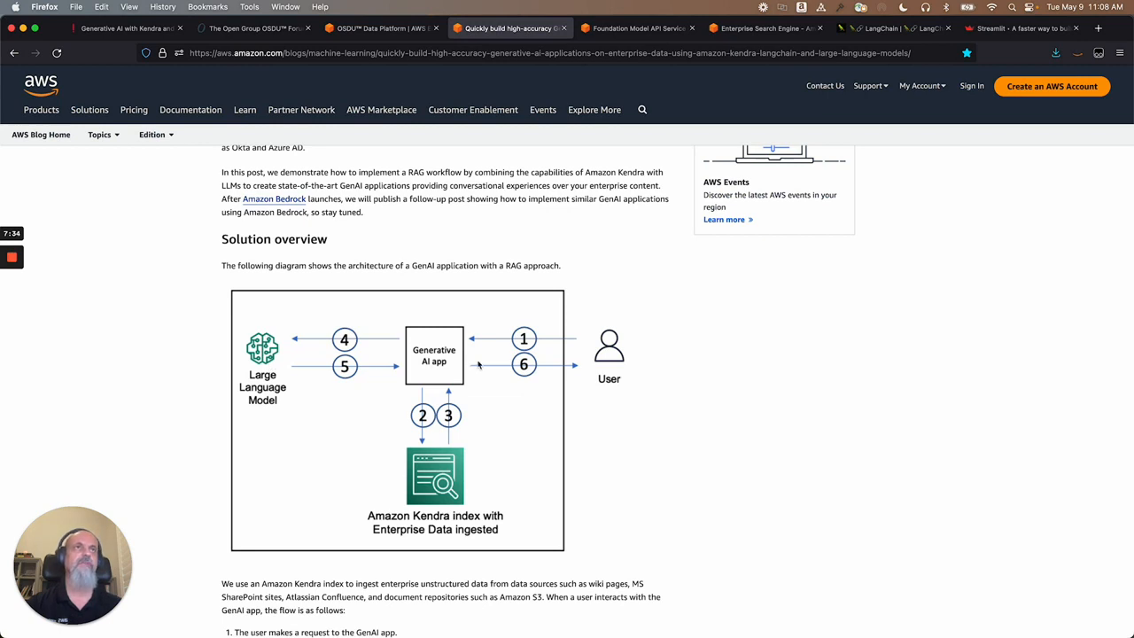
Step: Switch to the Enterprise Search Engine (Amazon Kendra) tab
left_click(764, 28)
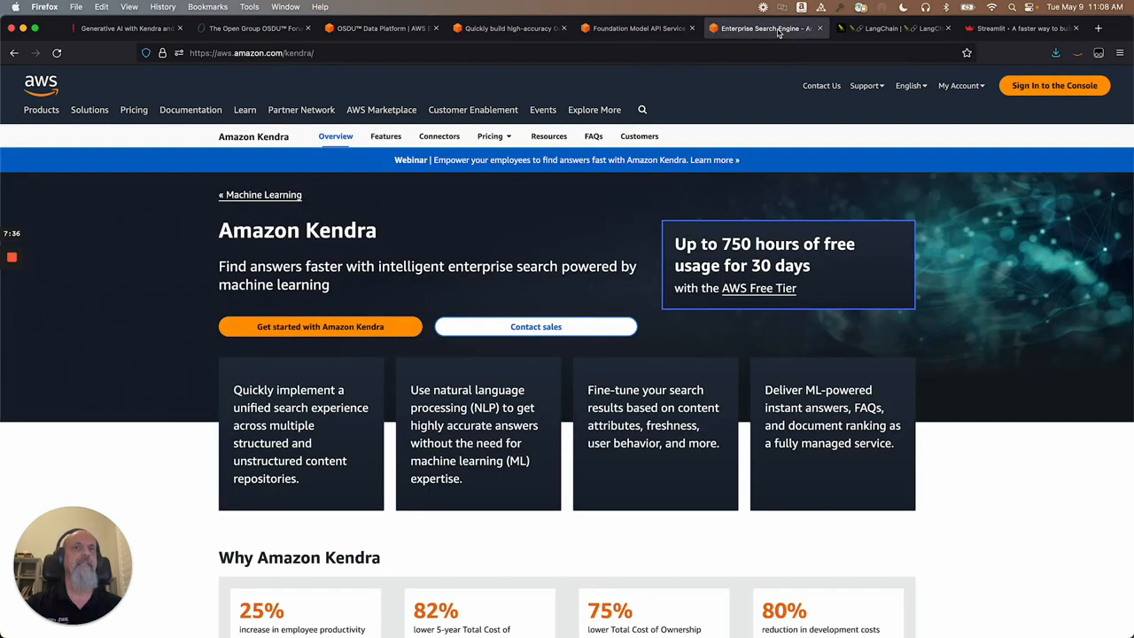
mouse_move(195, 439)
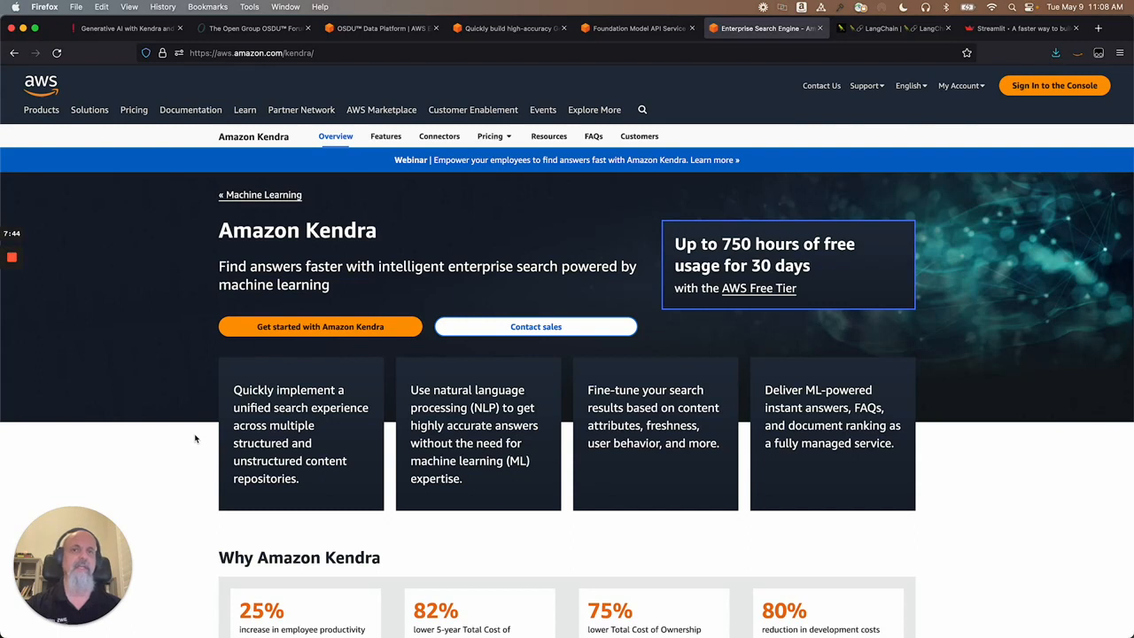
mouse_move(757, 71)
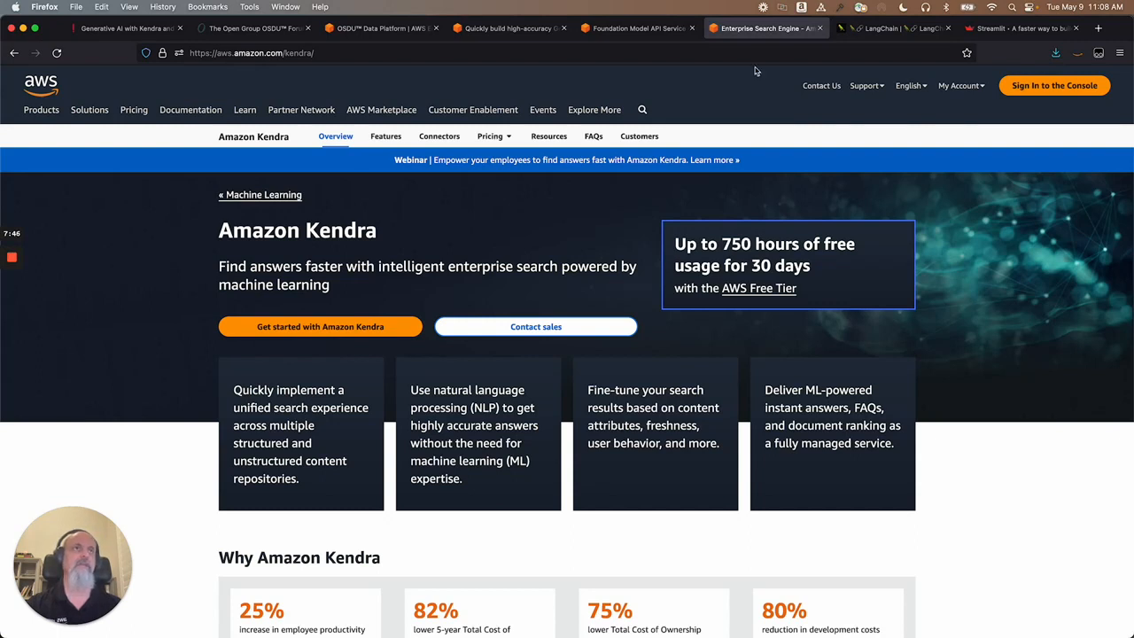
Step: Switch to the LangChain tab showing the documentation Introduction page
left_click(892, 27)
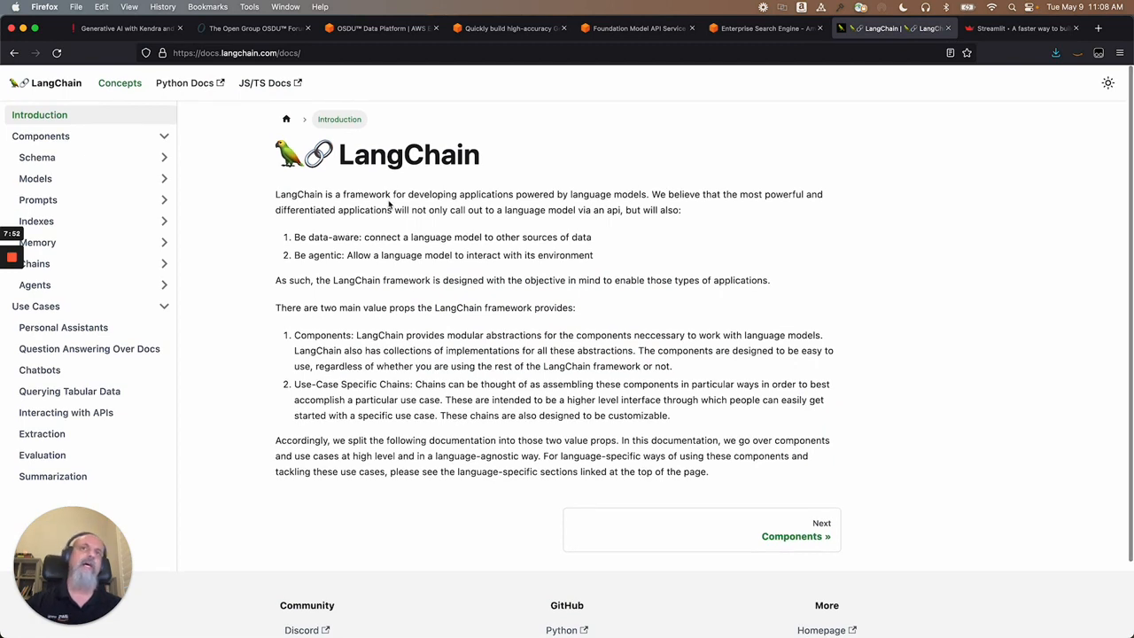
mouse_move(580, 199)
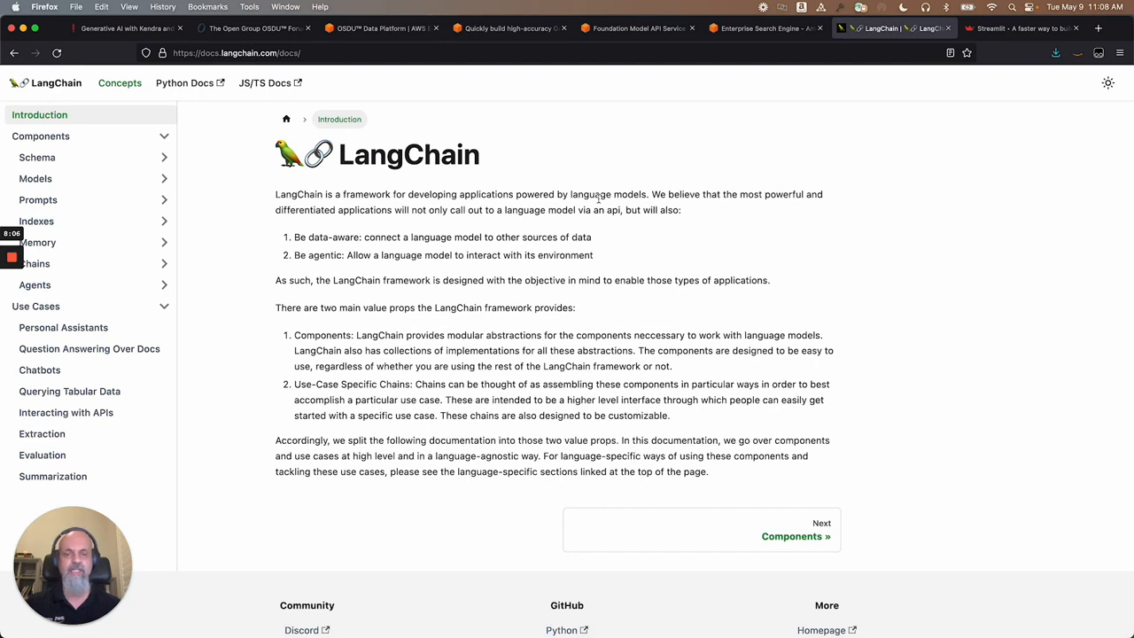
mouse_move(633, 192)
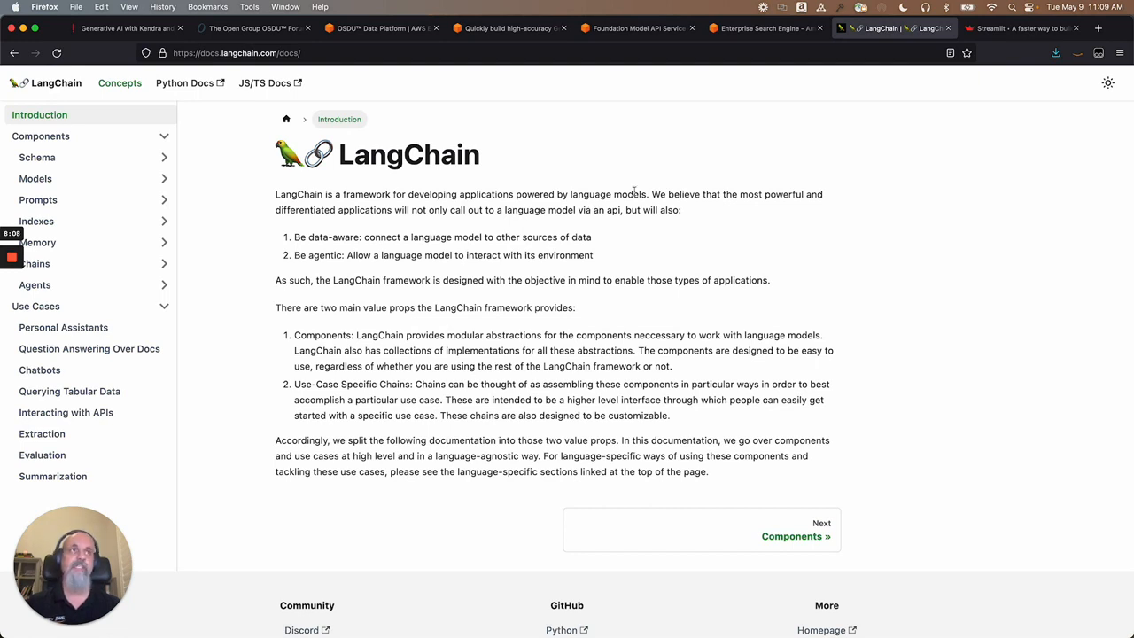
mouse_move(412, 196)
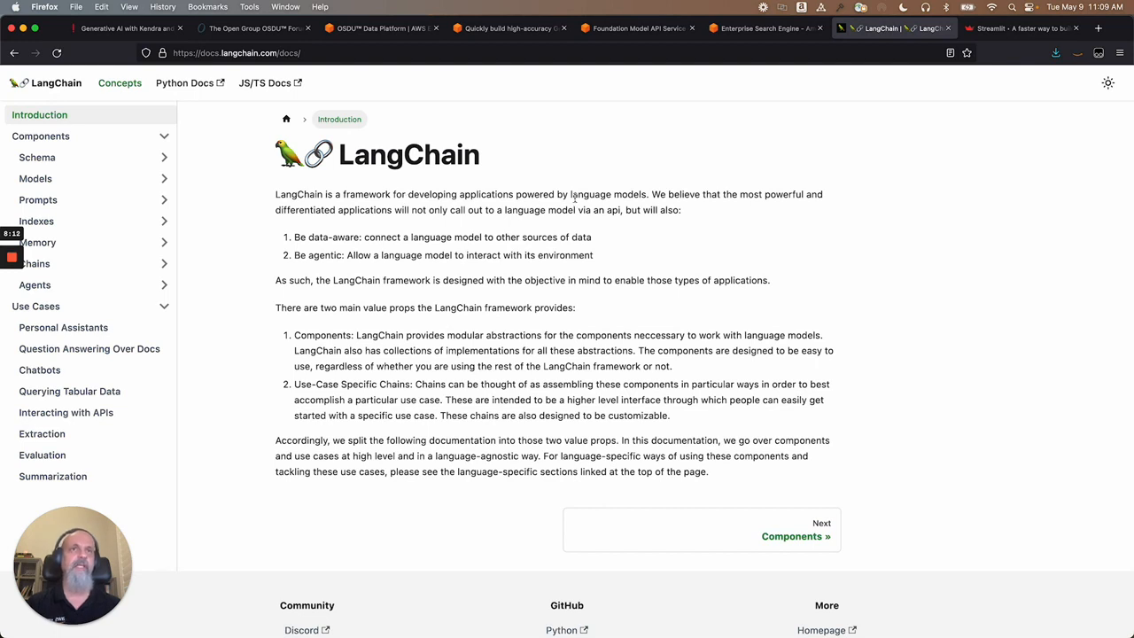
Step: Switch to the Streamlit tab showing the streamlit.io homepage
left_click(1018, 28)
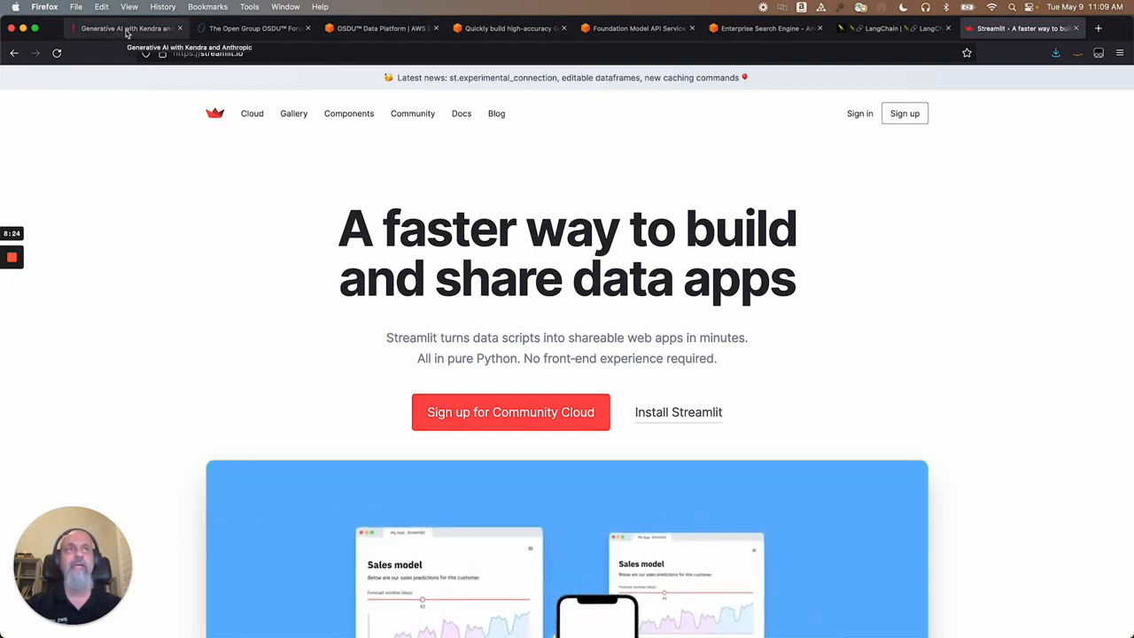
Step: Return to the Generative AI with Kendra and Anthropic demo app tab
left_click(124, 28)
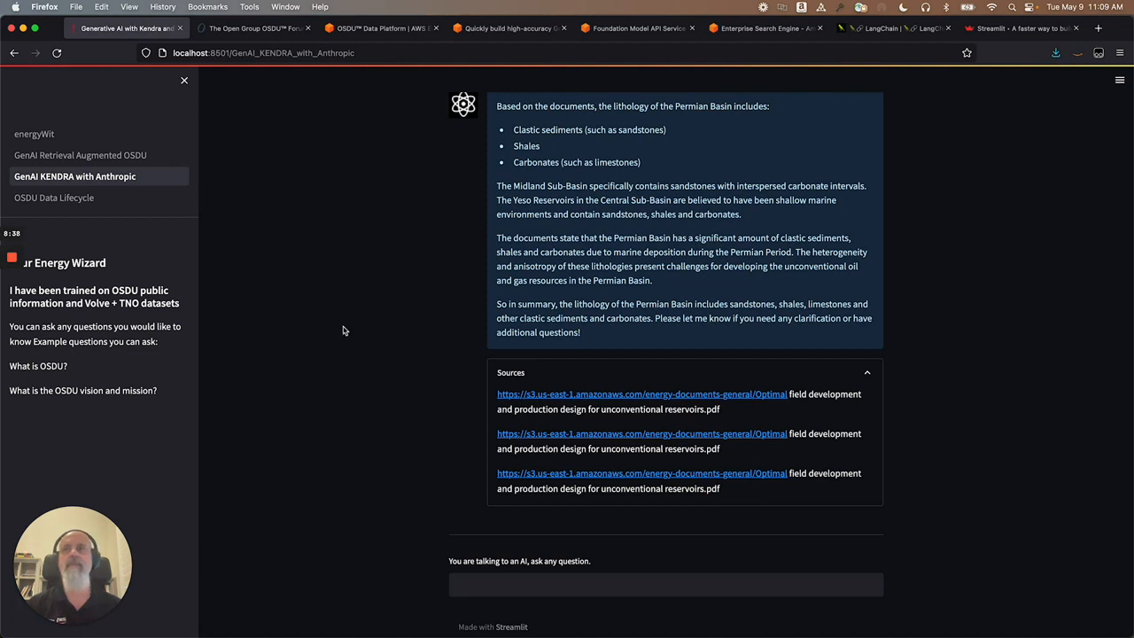
mouse_move(354, 322)
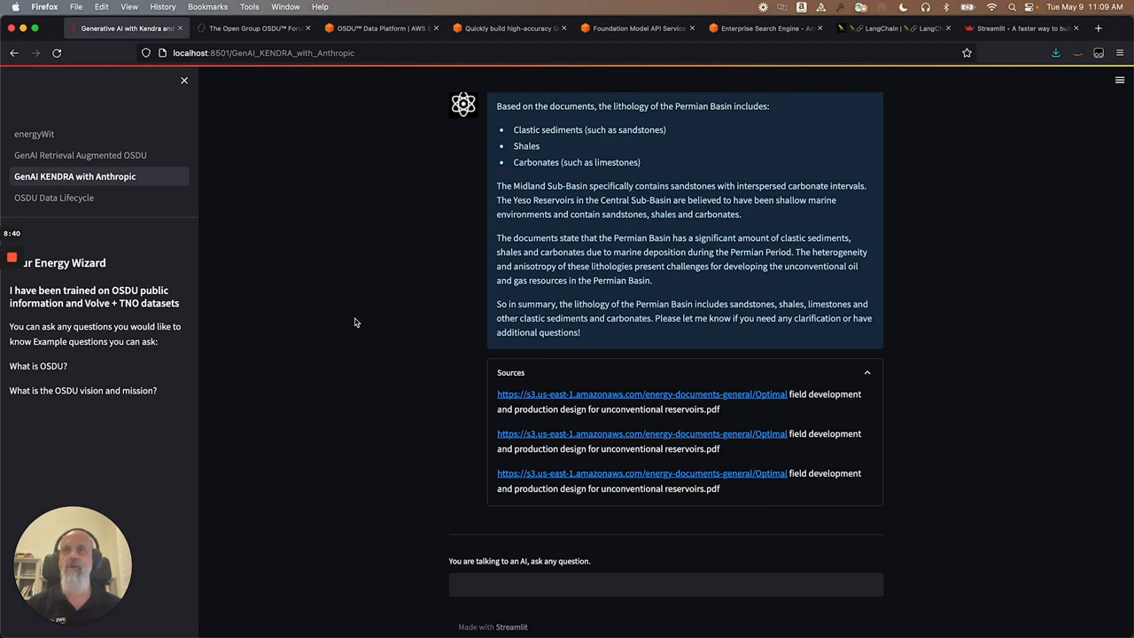